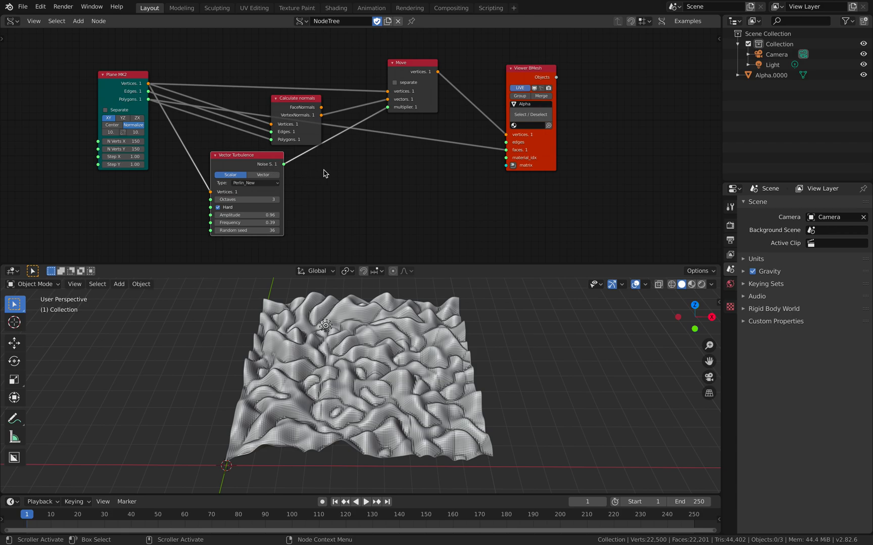
# Step: Spread out and rearrange the Sverchok nodes for a tidier graph layout
pyautogui.moveTo(245, 155); pyautogui.dragTo(254, 154)
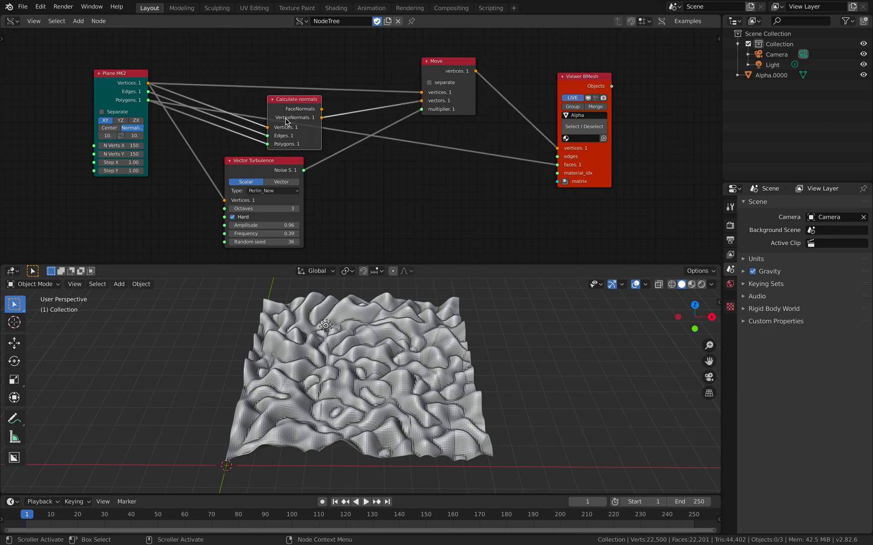
pyautogui.moveTo(120, 73); pyautogui.dragTo(123, 64)
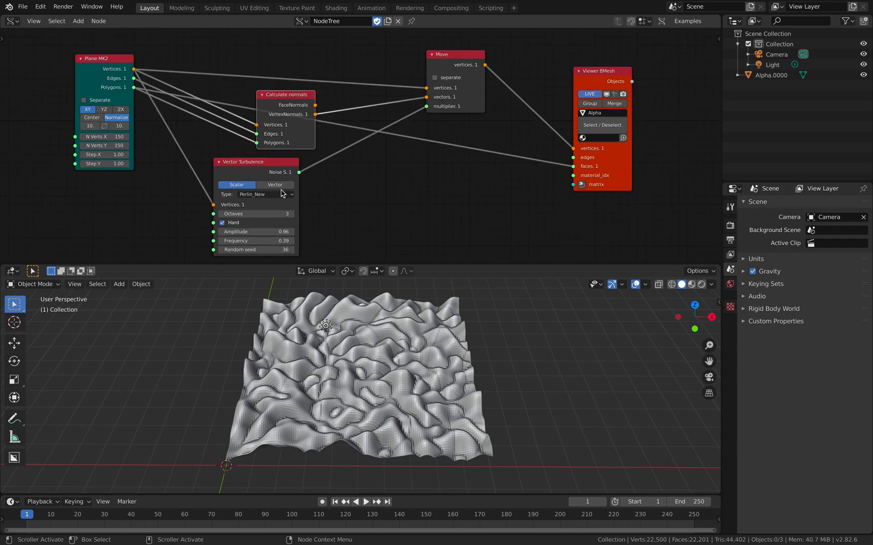
pyautogui.moveTo(255, 162); pyautogui.dragTo(259, 160)
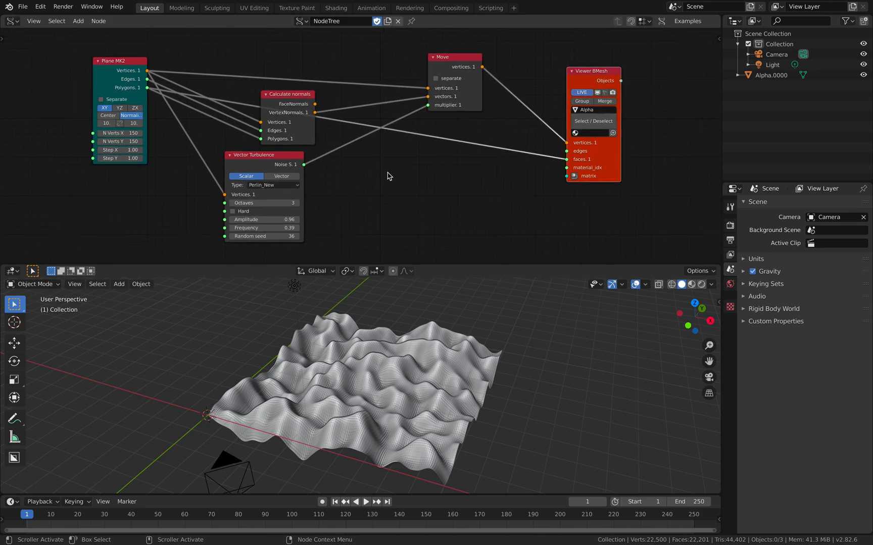
# Step: Search for 'noise' and place an unconnected Noise Displace node
pyautogui.write('vecto')
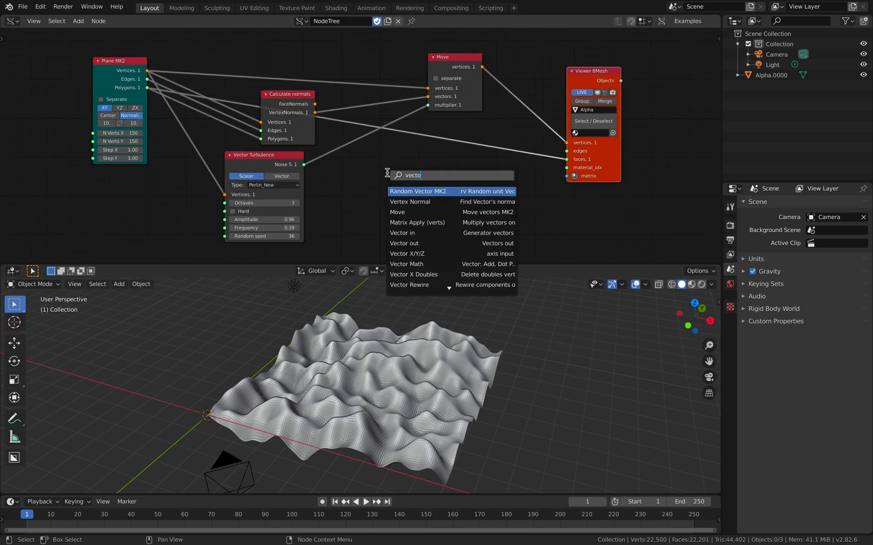
pyautogui.write('noise')
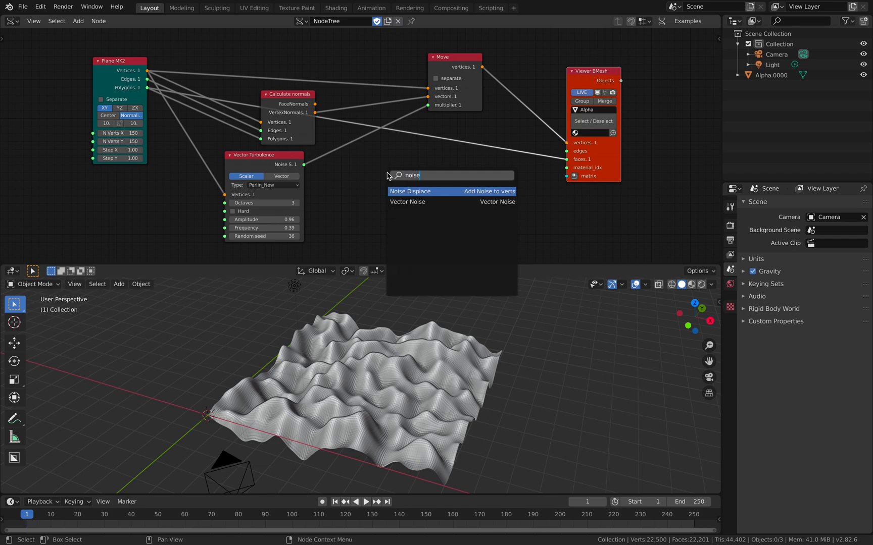
pyautogui.click(410, 191)
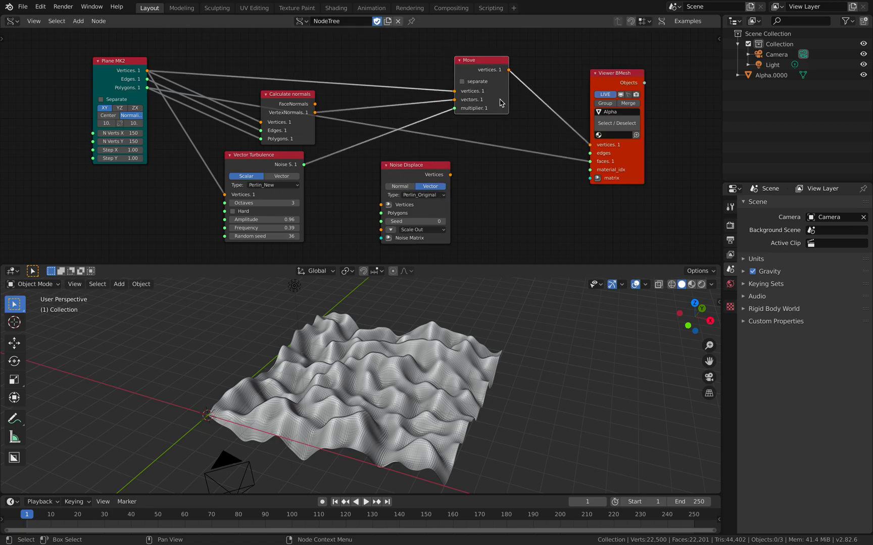
pyautogui.moveTo(419, 162)
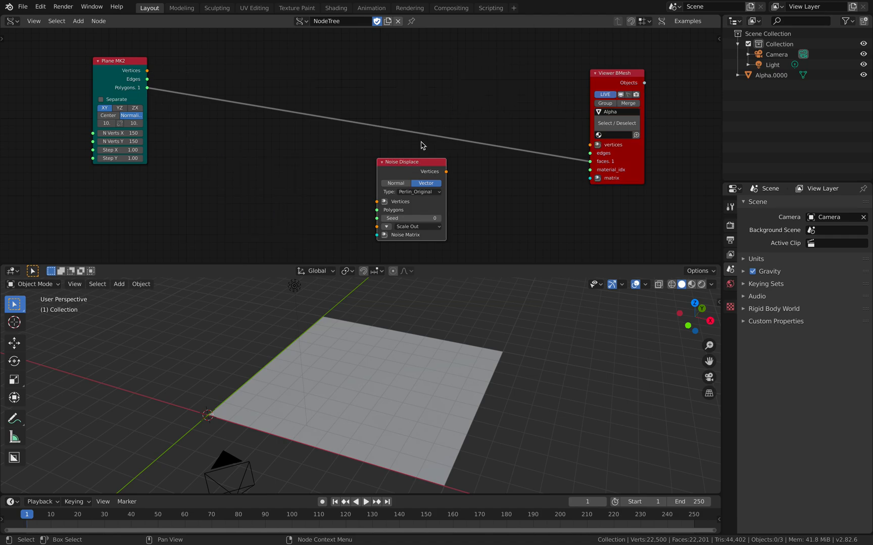
# Step: Link Plane MK2 geometry into Noise Displace and its vertices into Viewer BMesh
pyautogui.moveTo(118, 61); pyautogui.dragTo(156, 86)
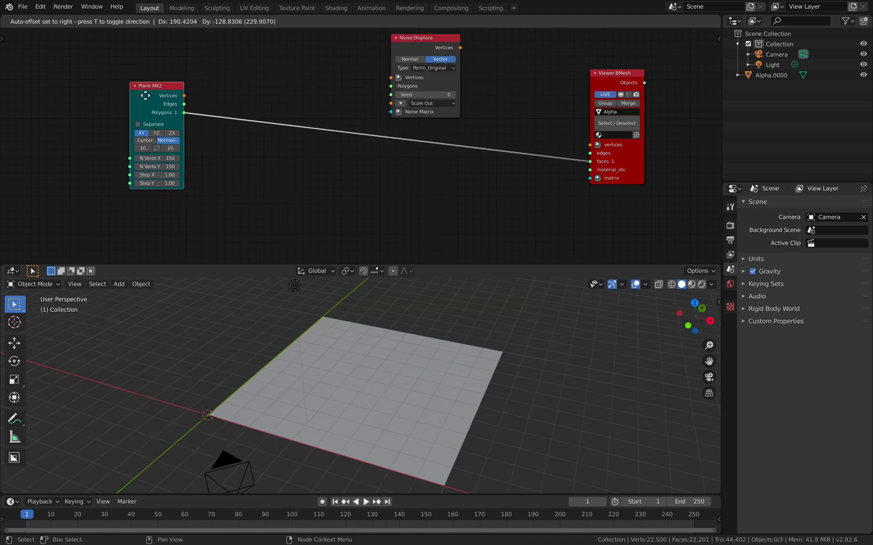
pyautogui.moveTo(156, 86); pyautogui.dragTo(242, 95)
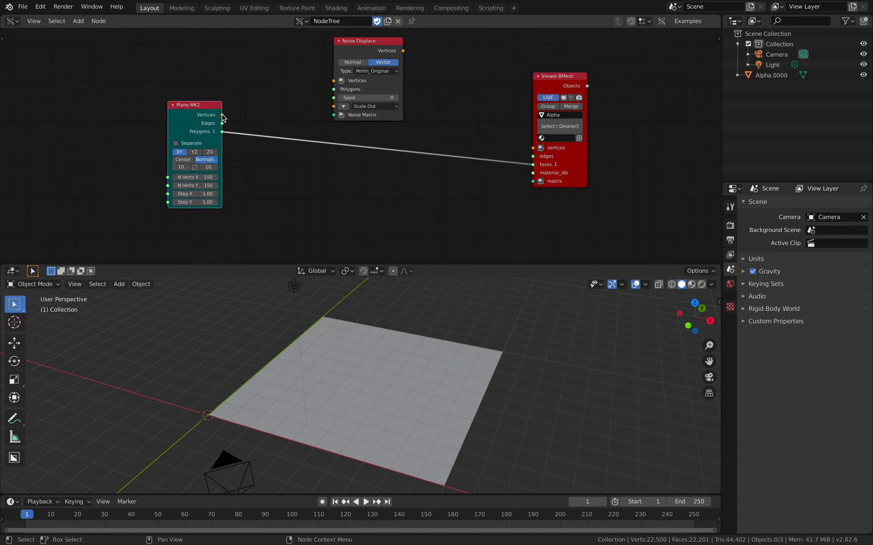
pyautogui.moveTo(222, 115); pyautogui.dragTo(333, 81)
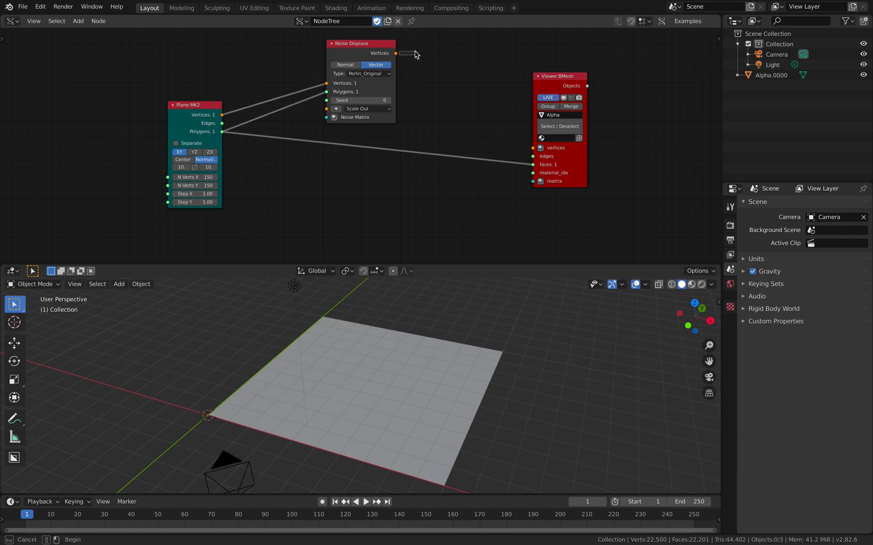
pyautogui.moveTo(395, 53); pyautogui.dragTo(533, 148)
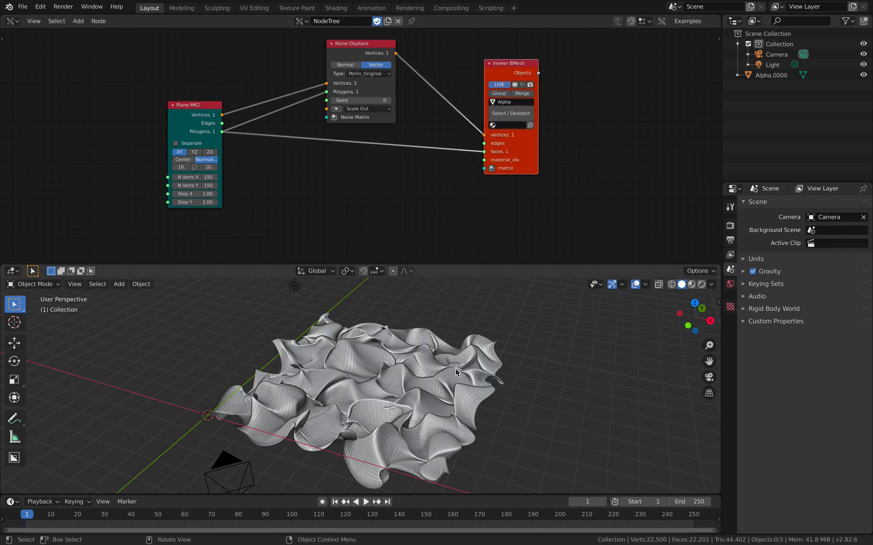
# Step: Set the plane to 200×200 vertices and Noise Displace to Normal, seed 46
pyautogui.moveTo(456, 373); pyautogui.dragTo(375, 380)
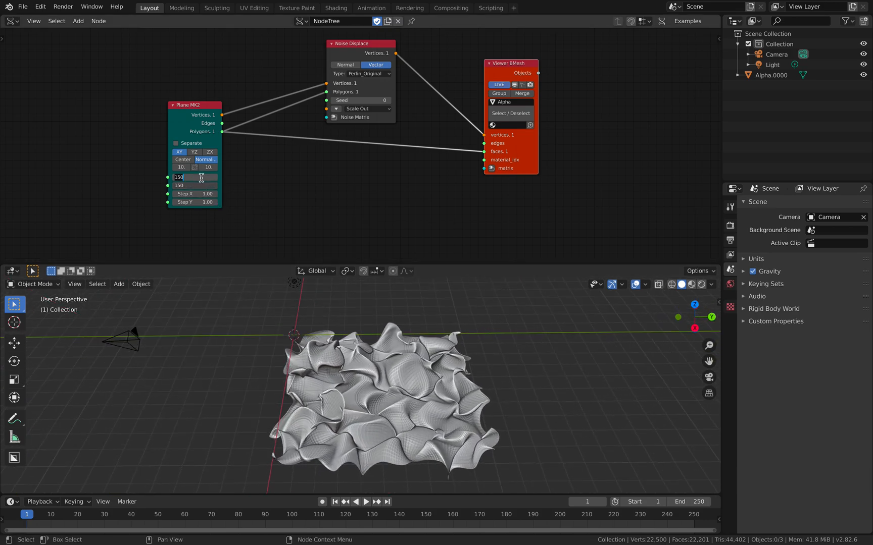
pyautogui.write('10')
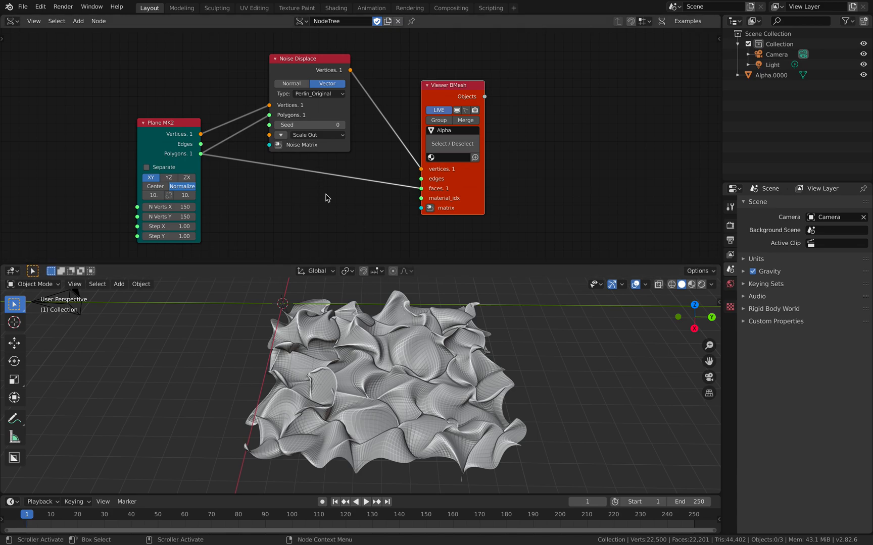
pyautogui.moveTo(298, 58); pyautogui.dragTo(306, 58)
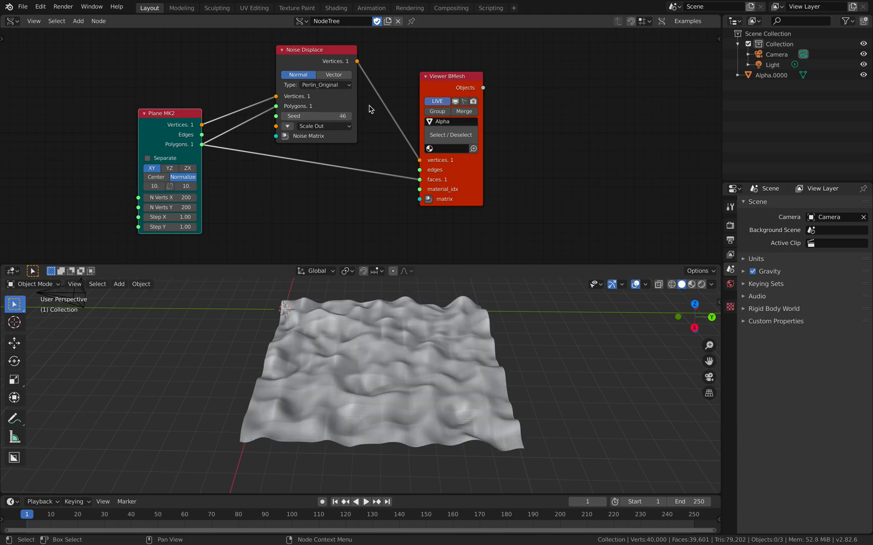
# Step: Try the Blender, Cellnoise, Perlin_New and Voronoi_F1 noise types
pyautogui.click(325, 84)
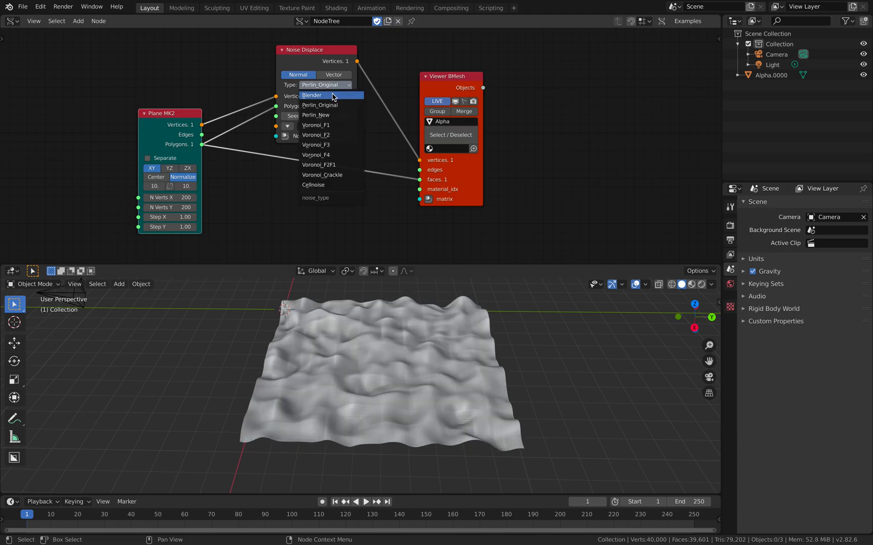
pyautogui.click(311, 95)
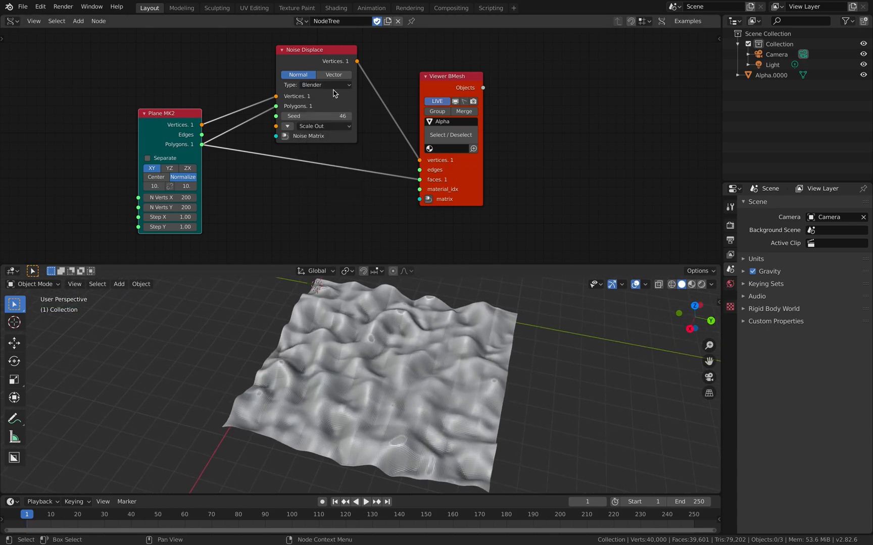
pyautogui.click(325, 84)
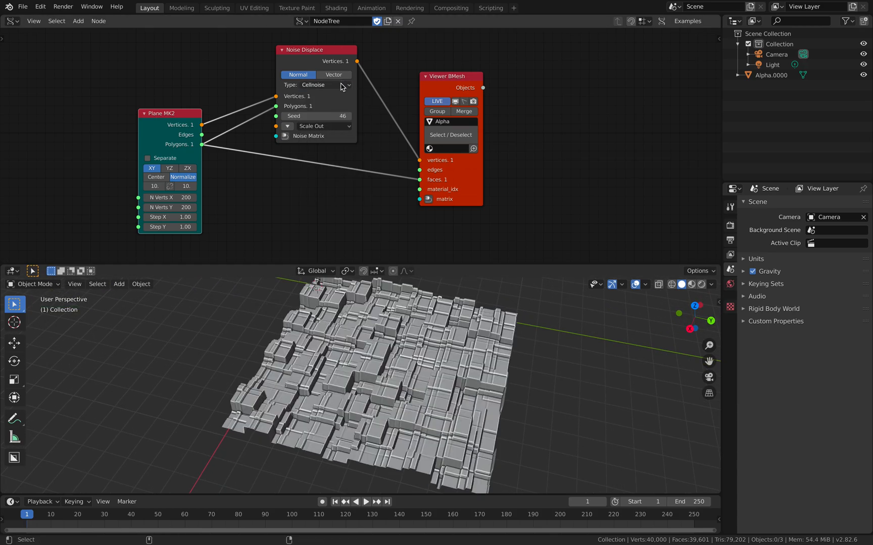
pyautogui.click(326, 84)
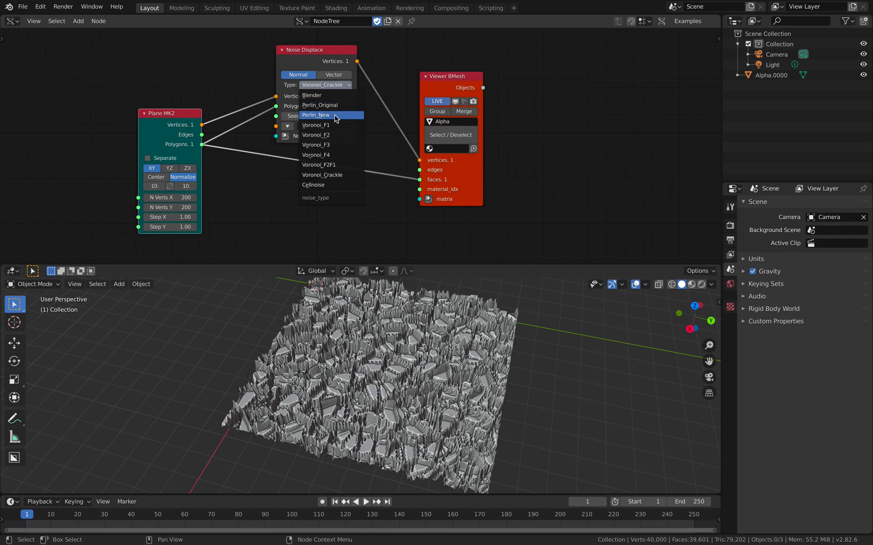
pyautogui.click(315, 115)
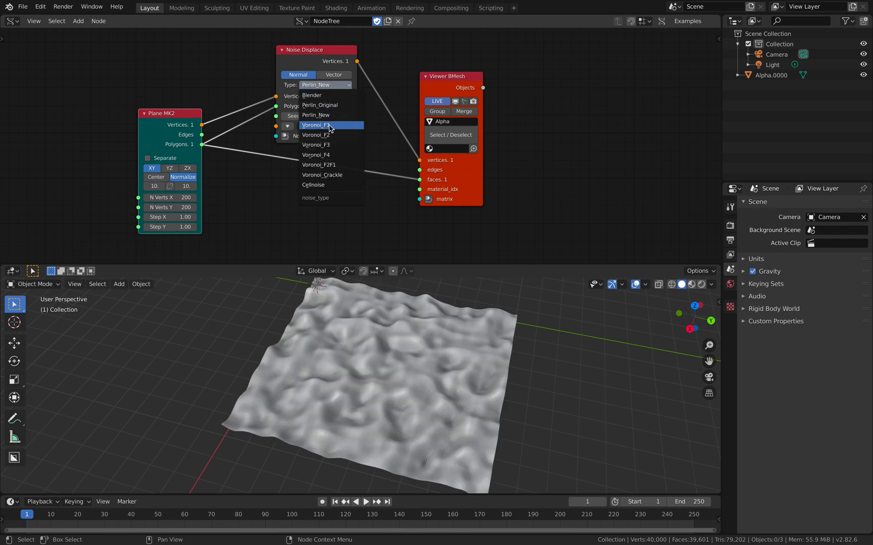
pyautogui.click(324, 125)
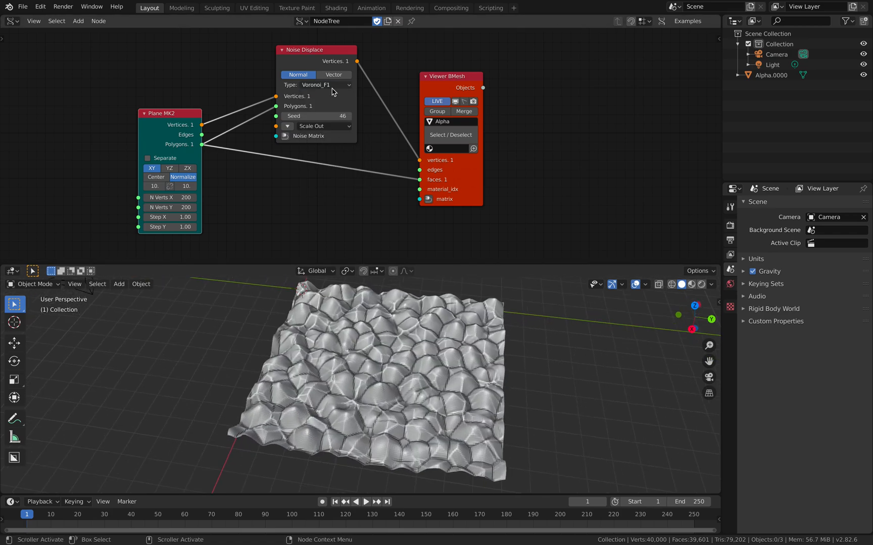
# Step: Try Voronoi_F2 and Voronoi_F2F1, settling on Voronoi_Crackle
pyautogui.click(325, 85)
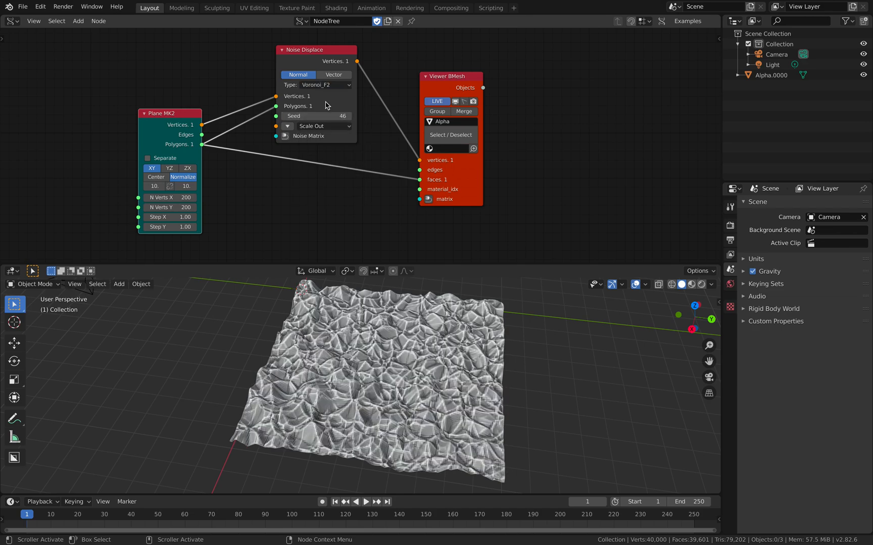
pyautogui.click(324, 84)
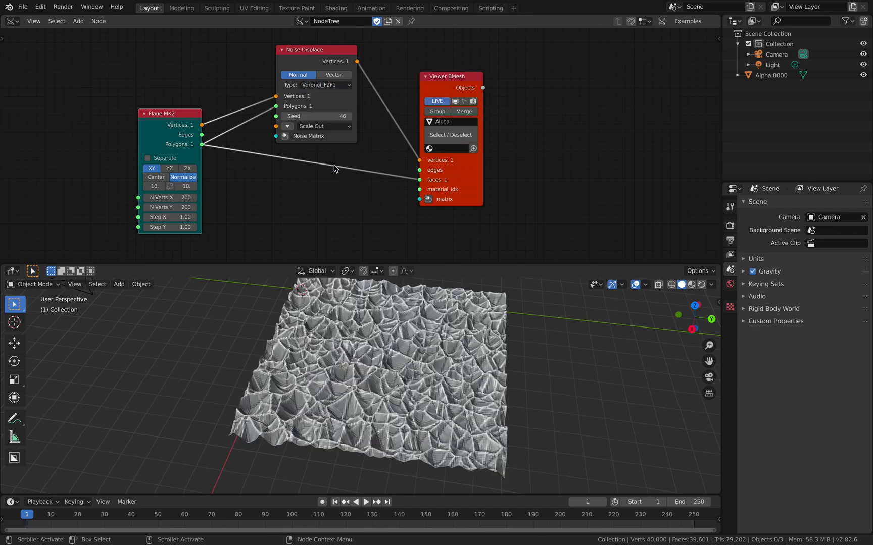
pyautogui.click(325, 84)
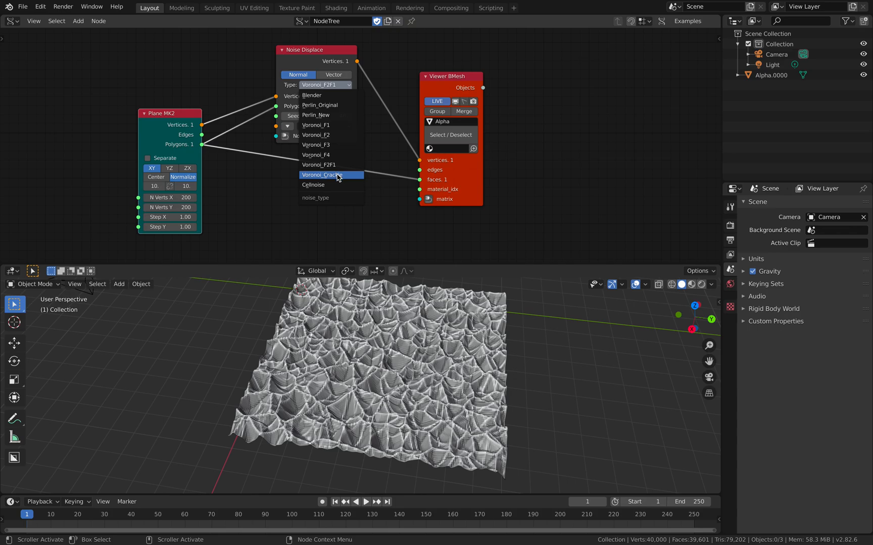
pyautogui.click(322, 175)
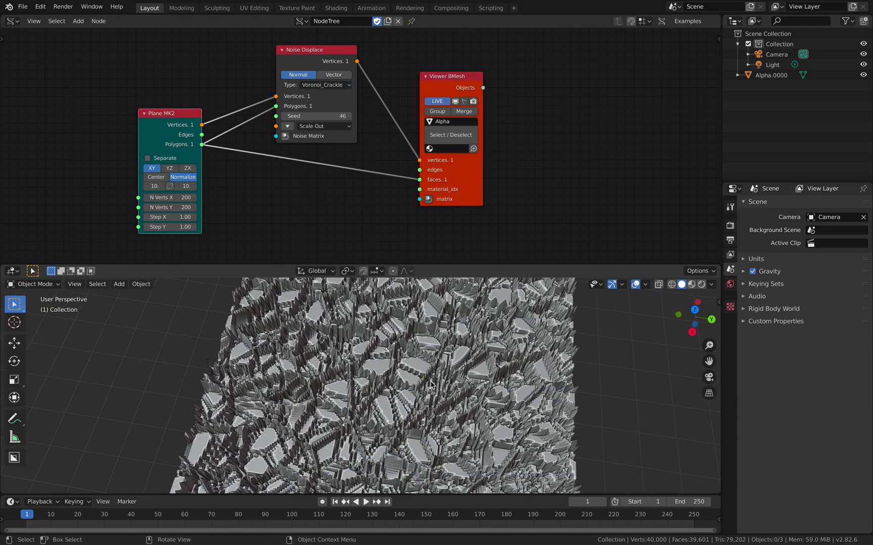
pyautogui.click(324, 84)
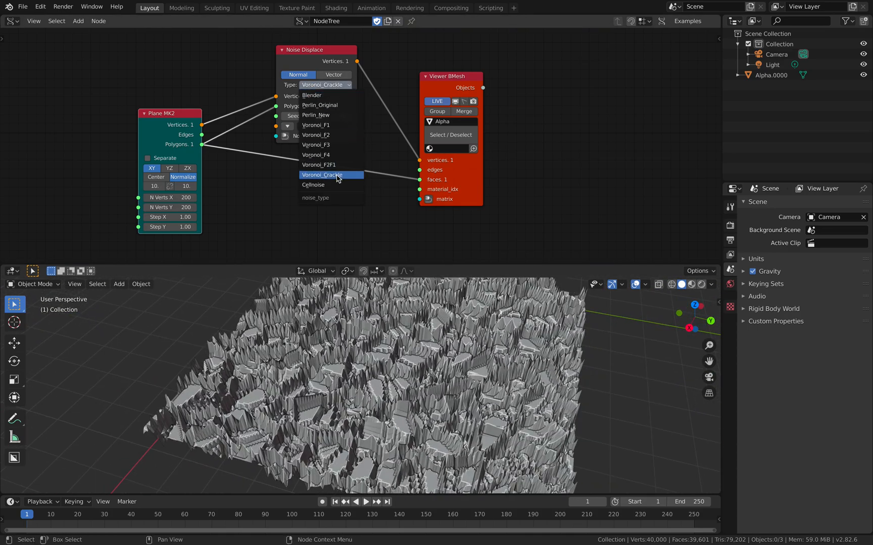
pyautogui.click(313, 184)
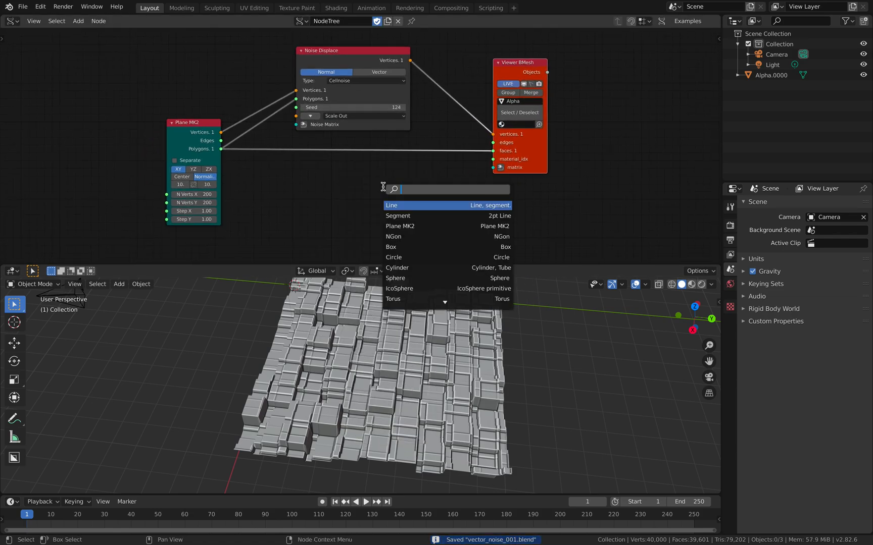
# Step: Add a Line node with 5 vertices and size 50 feeding the viewer matrix
pyautogui.write('li')
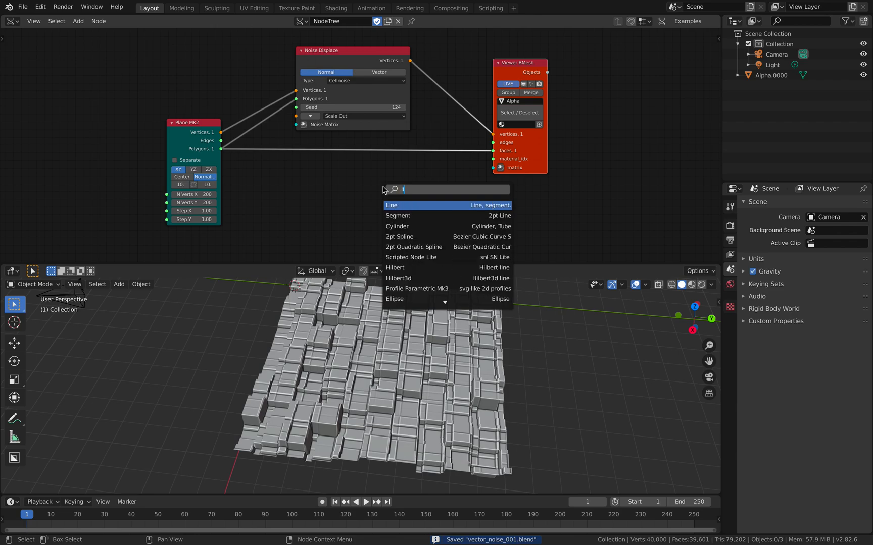
pyautogui.click(391, 205)
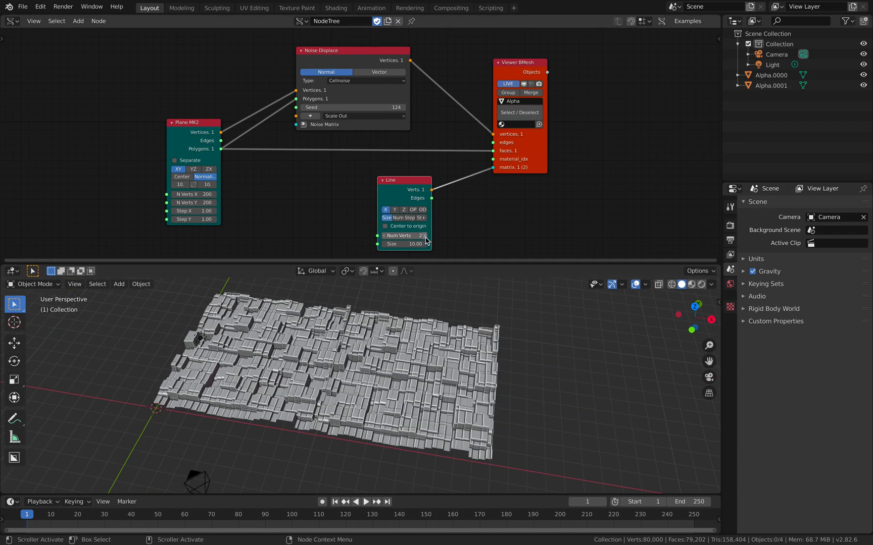
pyautogui.moveTo(403, 244); pyautogui.dragTo(414, 244)
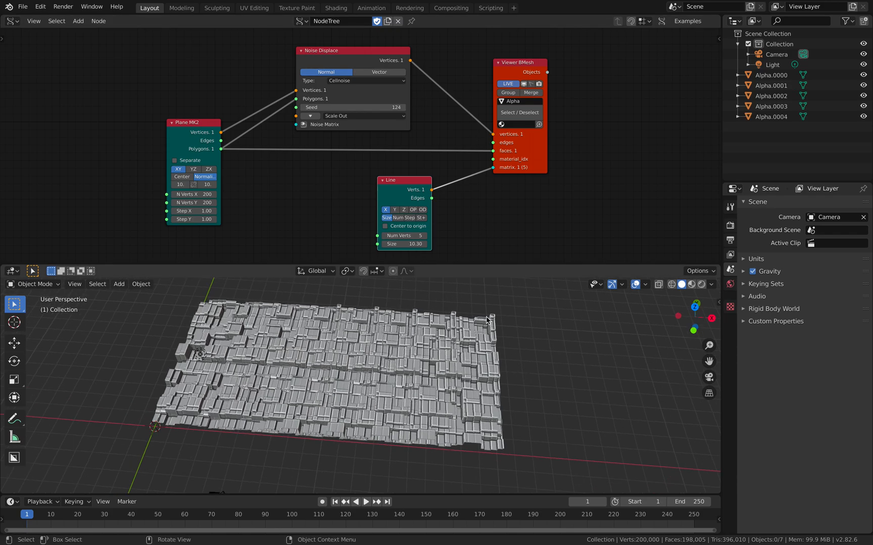
pyautogui.click(403, 244)
pyautogui.write('50')
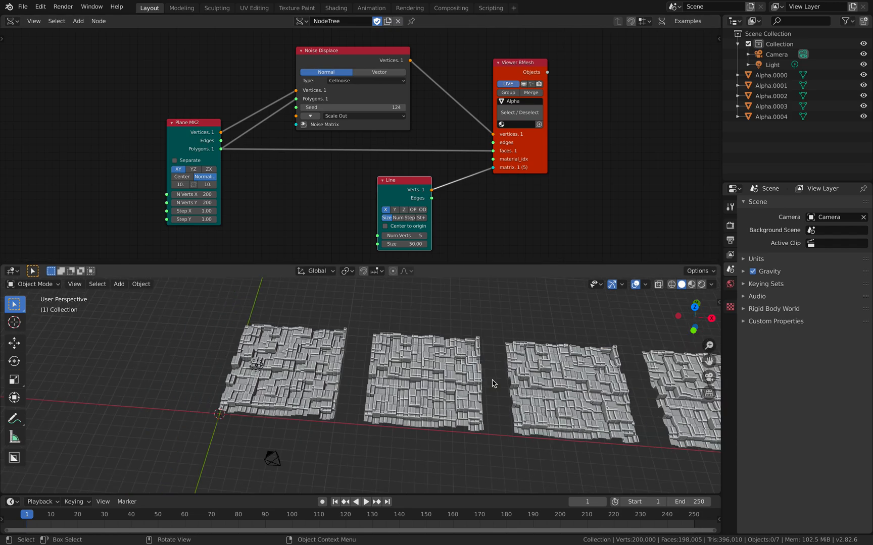
pyautogui.moveTo(492, 383); pyautogui.dragTo(367, 373)
pyautogui.write('range')
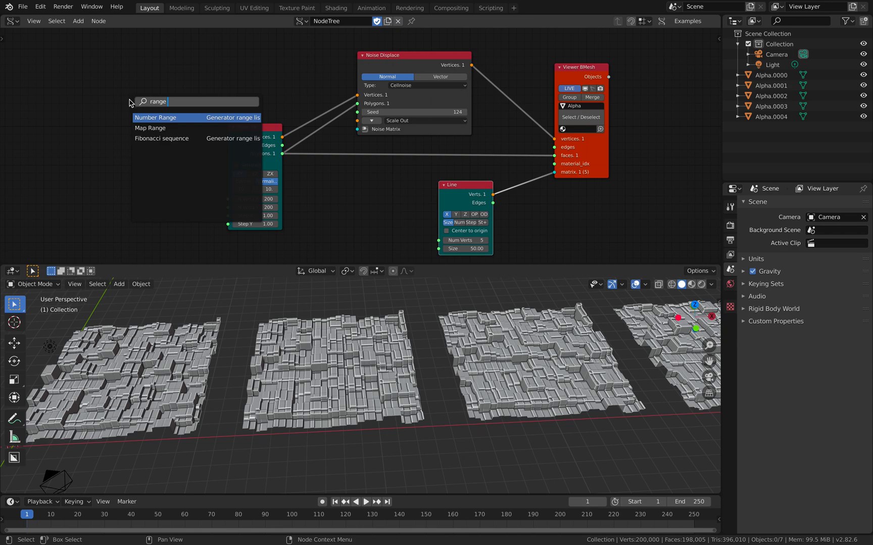
# Step: Add Number Range and List Split nodes feeding per-item values into the Noise Displace Seed
pyautogui.click(155, 118)
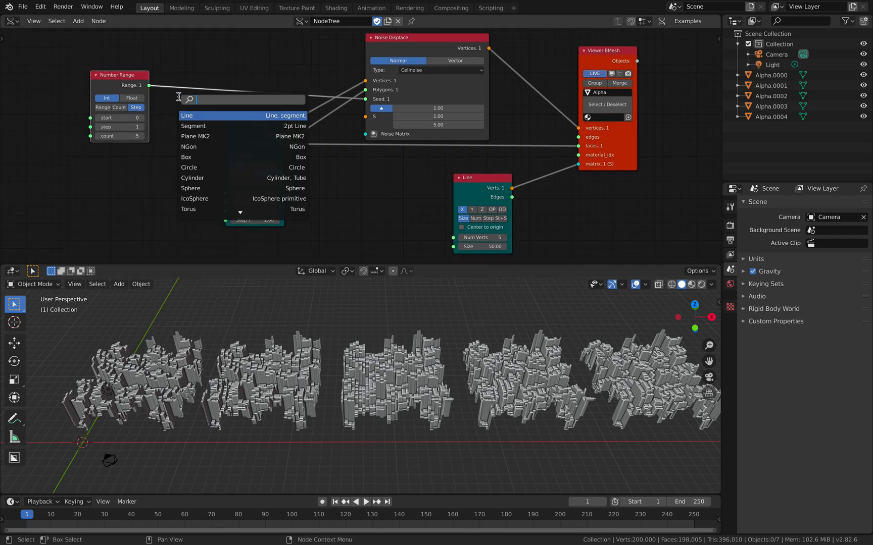
pyautogui.write('sp')
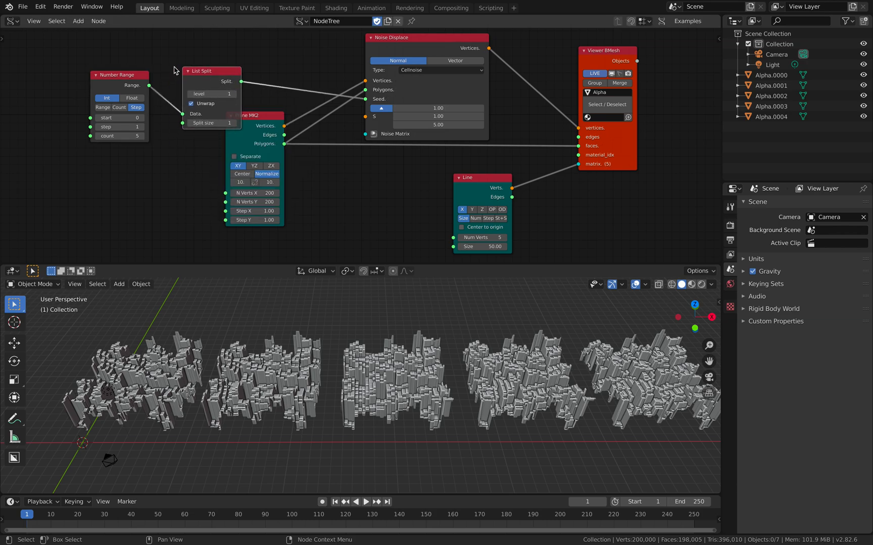
pyautogui.moveTo(210, 71); pyautogui.dragTo(200, 50)
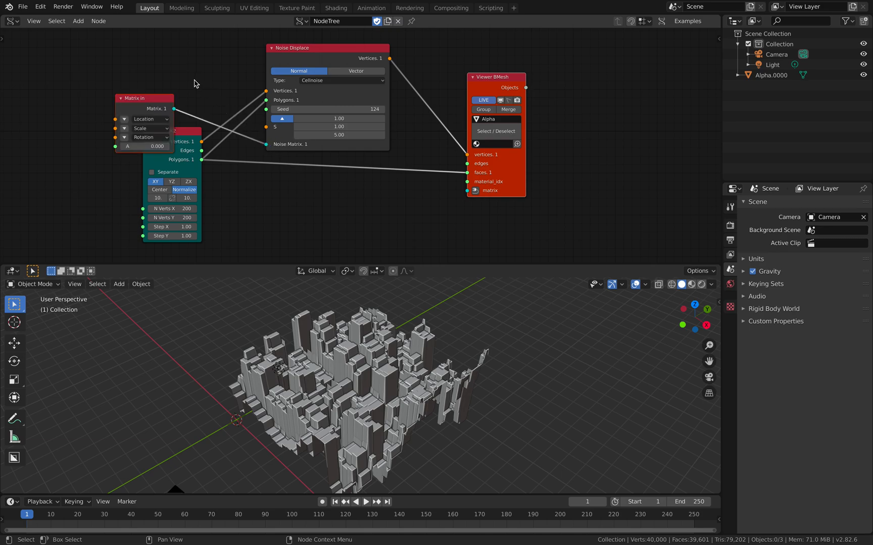
# Step: Offset the Matrix In location to about 7.74, 13.5, 5.28
pyautogui.moveTo(143, 98); pyautogui.dragTo(171, 45)
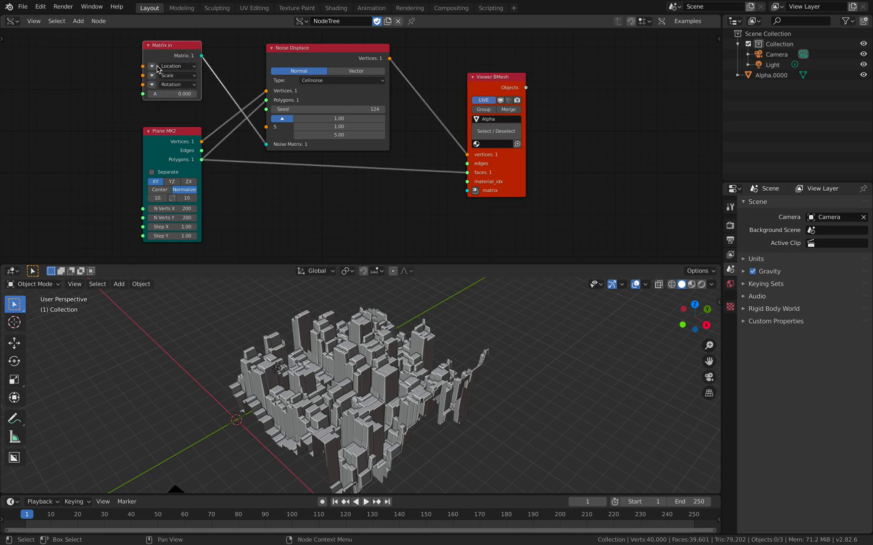
pyautogui.click(151, 65)
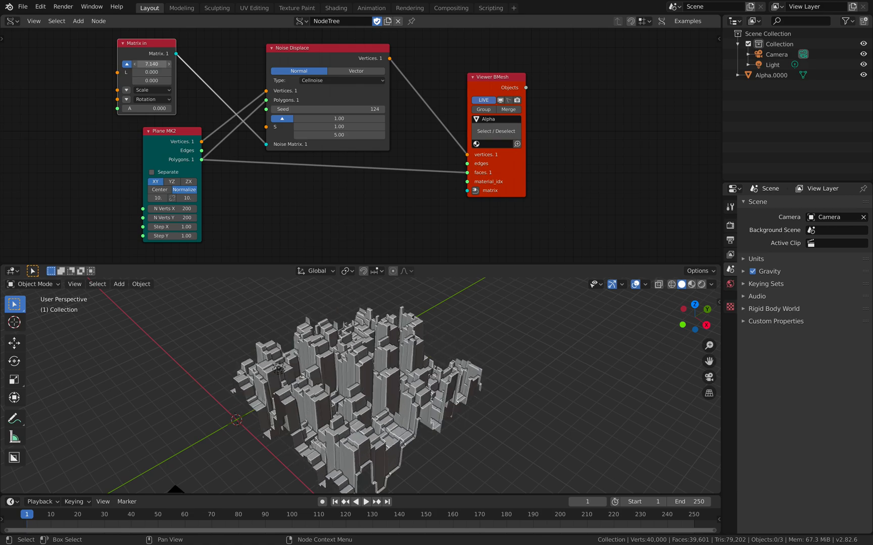
pyautogui.moveTo(150, 72); pyautogui.dragTo(151, 61)
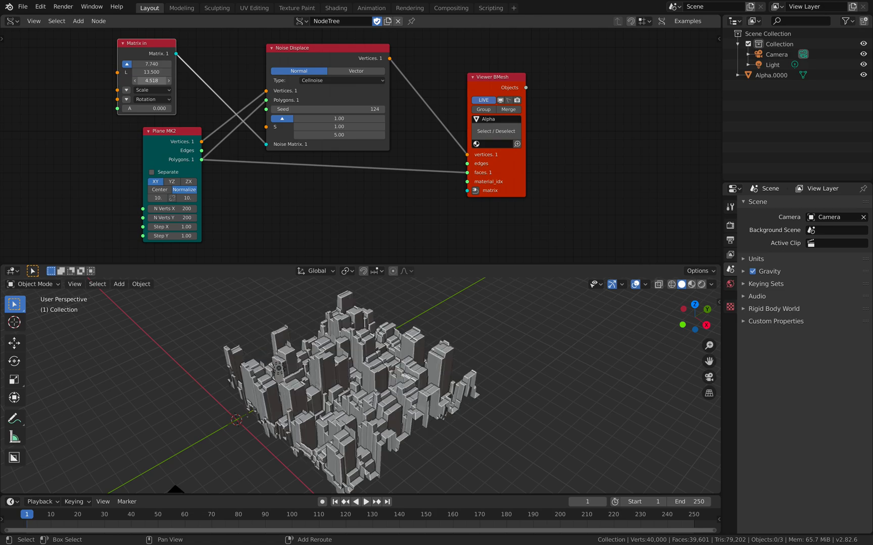
pyautogui.moveTo(151, 80); pyautogui.dragTo(150, 55)
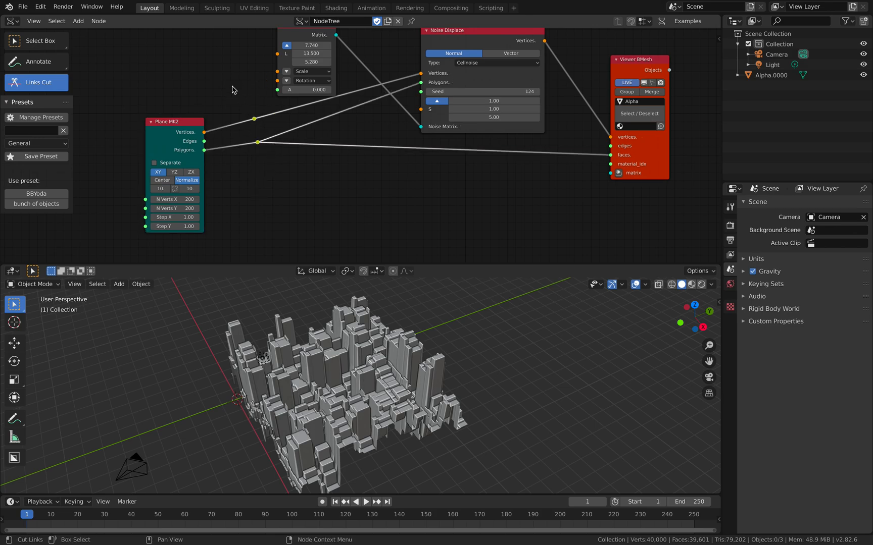
pyautogui.moveTo(111, 86)
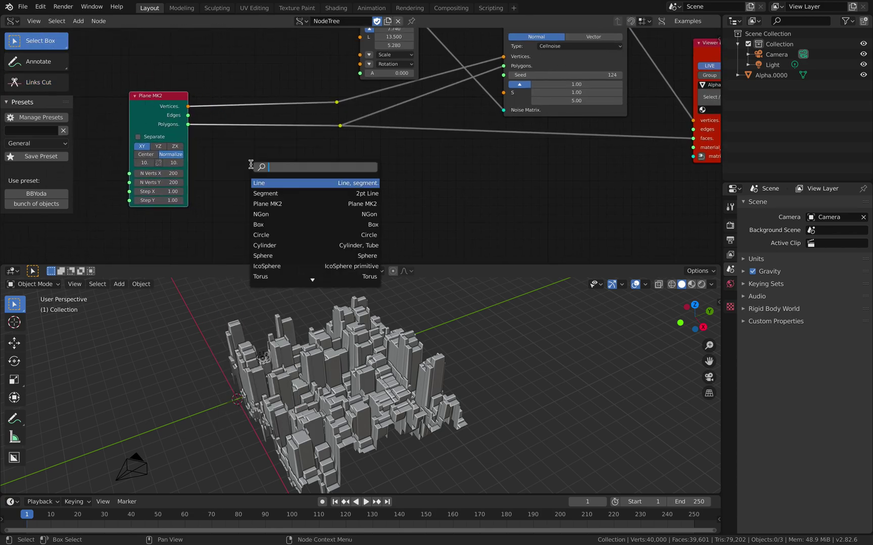
# Step: Add a 20-division Box node and enlarge its size to about 14.9
pyautogui.click(258, 225)
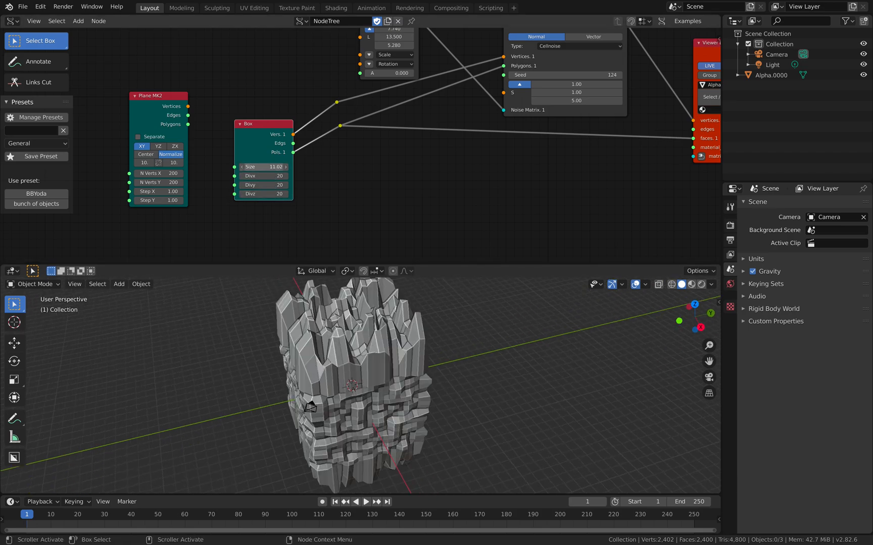
pyautogui.moveTo(262, 166); pyautogui.dragTo(269, 170)
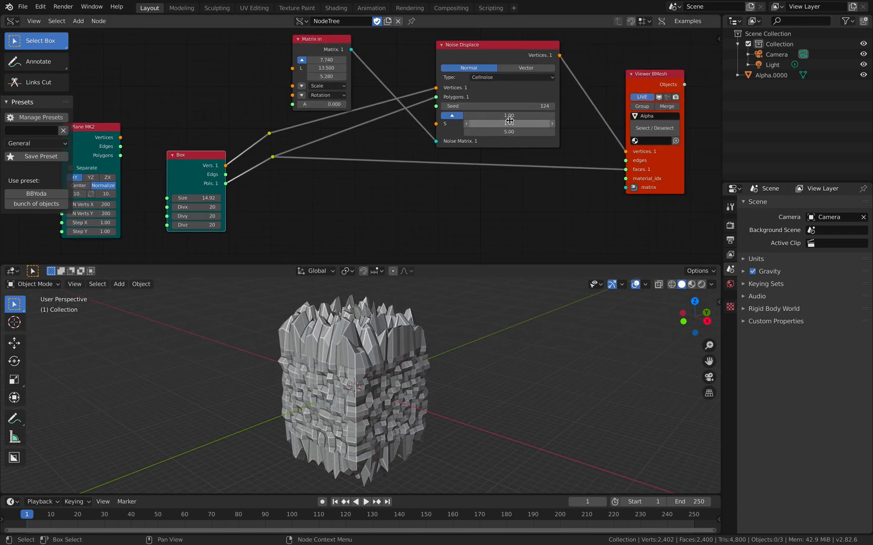
# Step: Set the Noise Displace scale fields to 0, 0 and about 4.88
pyautogui.moveTo(508, 124); pyautogui.dragTo(521, 124)
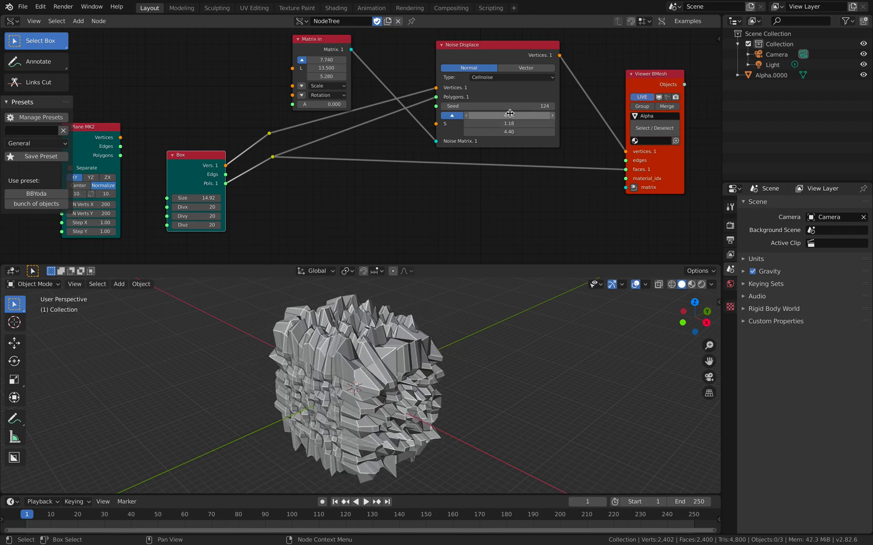
pyautogui.write('1.0')
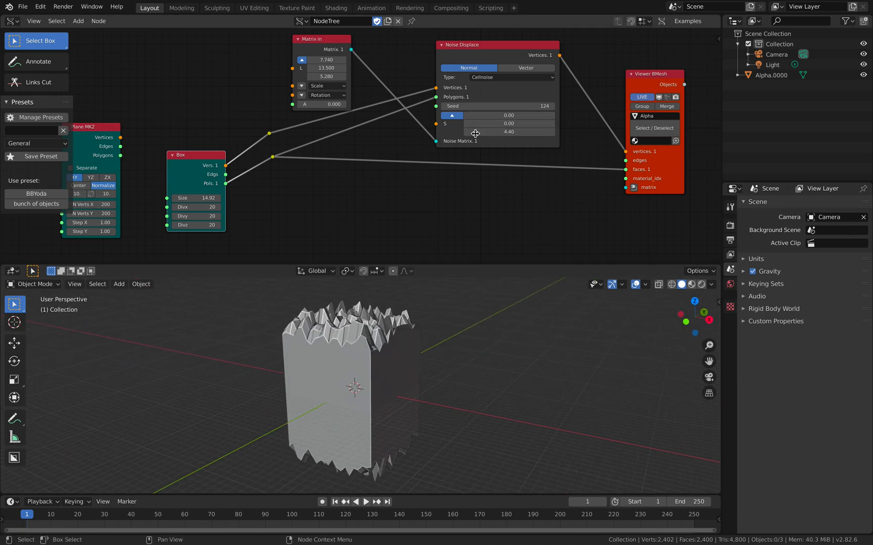
pyautogui.moveTo(508, 131); pyautogui.dragTo(445, 131)
pyautogui.write('appl')
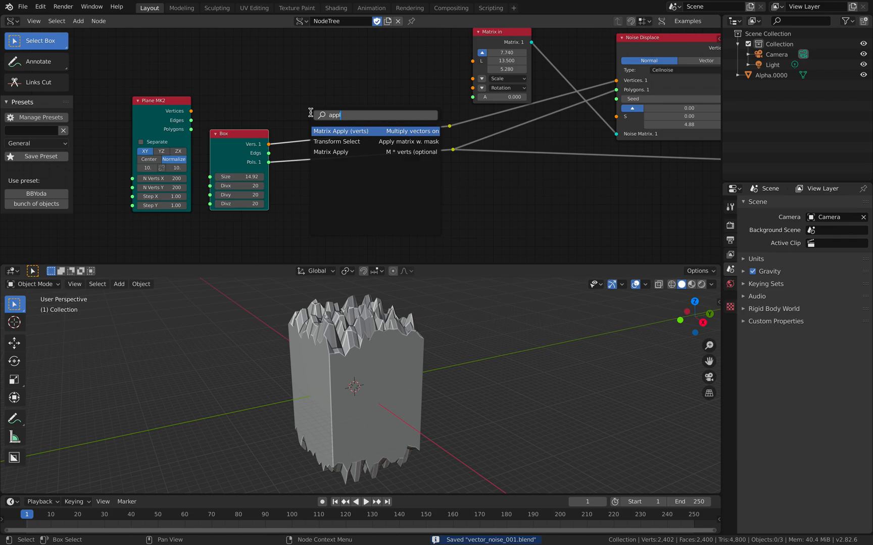
# Step: Add a Matrix Apply node scaling the Box vertices by 2, 2, 0.01 before Noise Displace
pyautogui.click(341, 131)
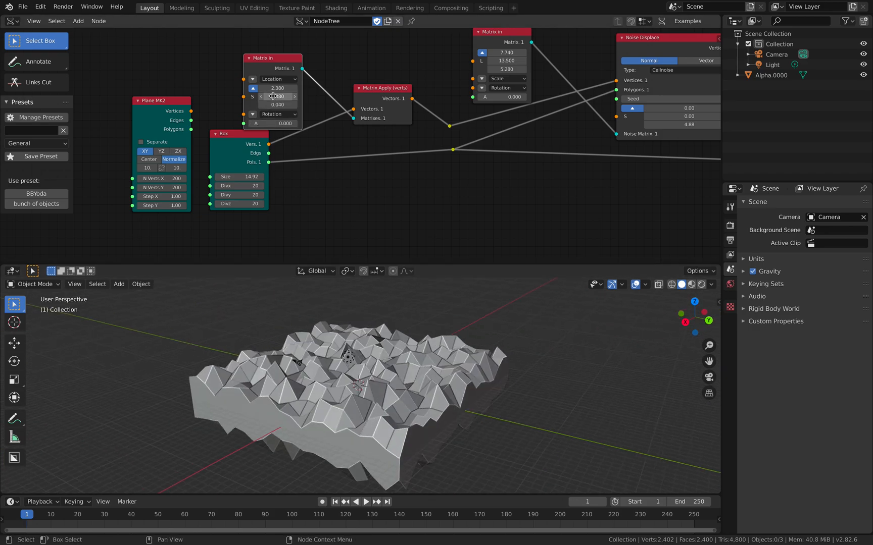
pyautogui.moveTo(273, 92); pyautogui.dragTo(256, 92)
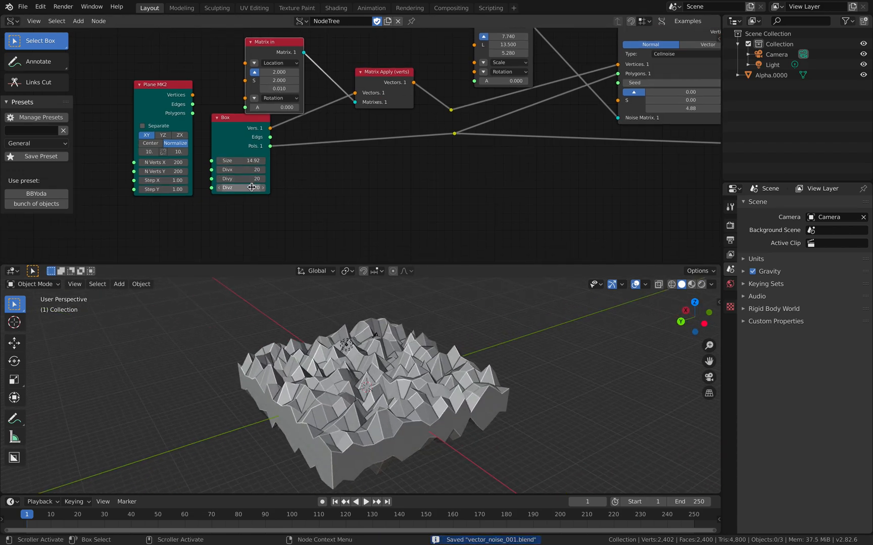
# Step: Set the Box to 1 vertical division and 60 divisions along X and Y
pyautogui.moveTo(253, 187); pyautogui.dragTo(239, 179)
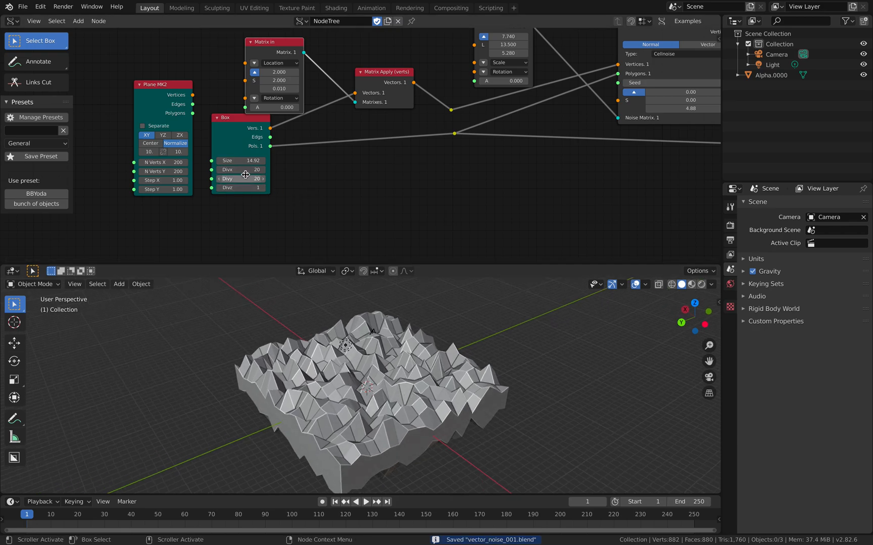
pyautogui.doubleClick(240, 169)
pyautogui.write('100')
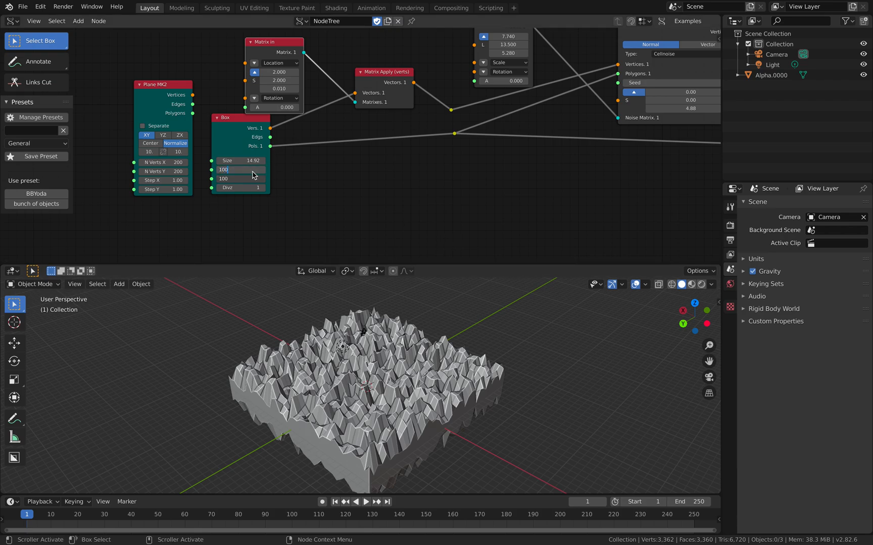
pyautogui.moveTo(394, 350)
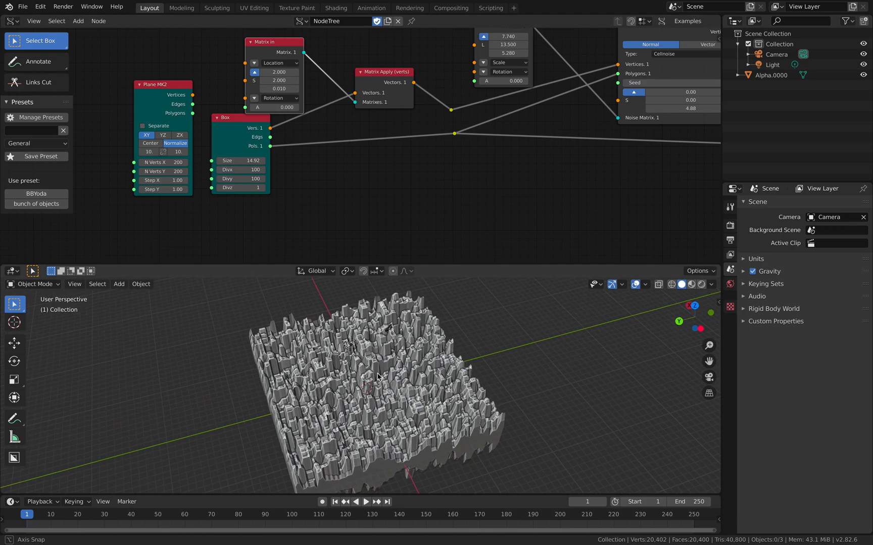
pyautogui.doubleClick(240, 169)
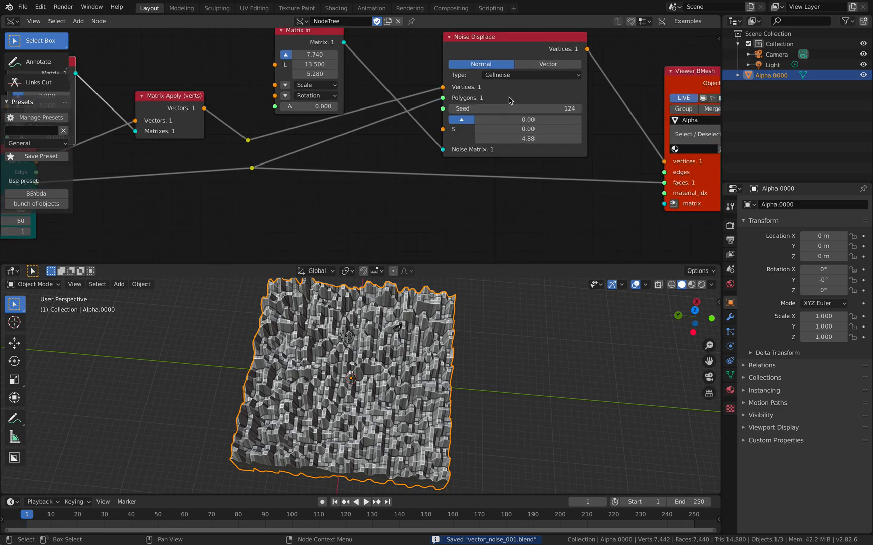
# Step: Settle the Box size at 12.38 and shift the noise offset to 11.7, 13.8, 9.6
pyautogui.click(531, 75)
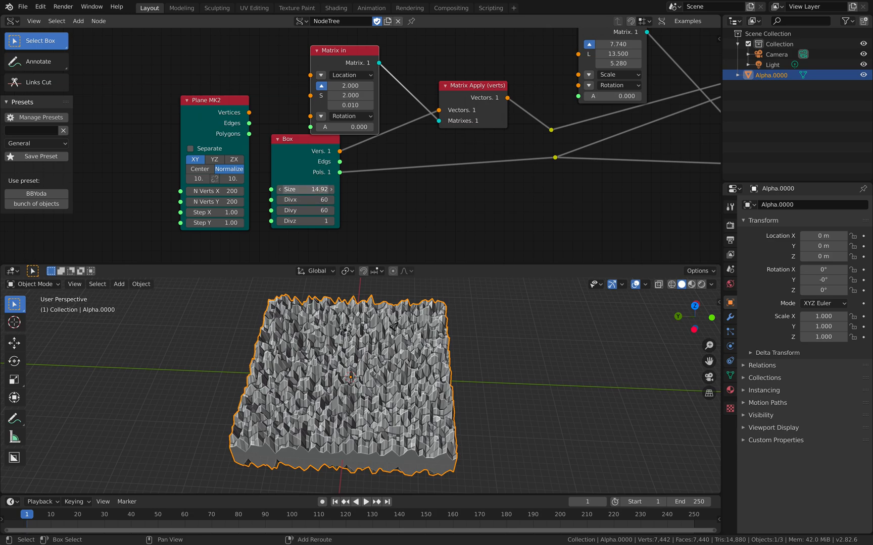
pyautogui.moveTo(304, 190); pyautogui.dragTo(312, 189)
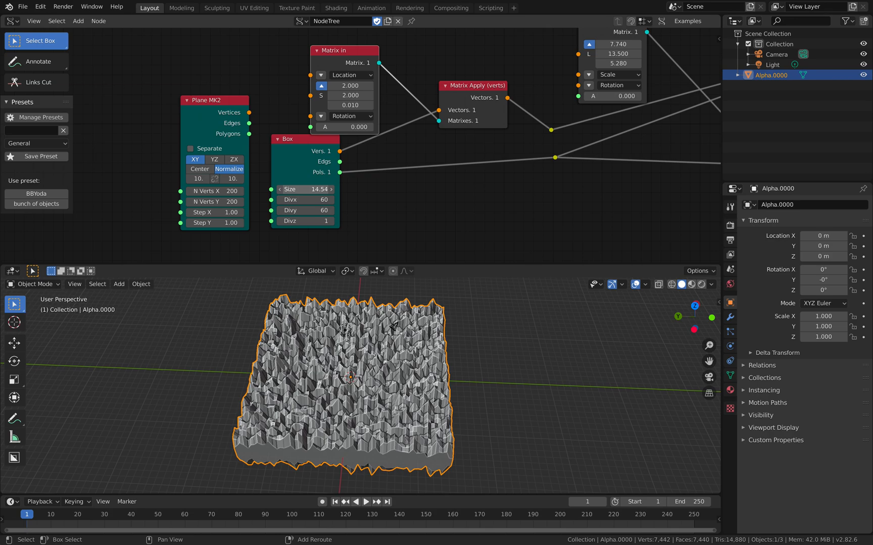
pyautogui.moveTo(317, 190); pyautogui.dragTo(305, 189)
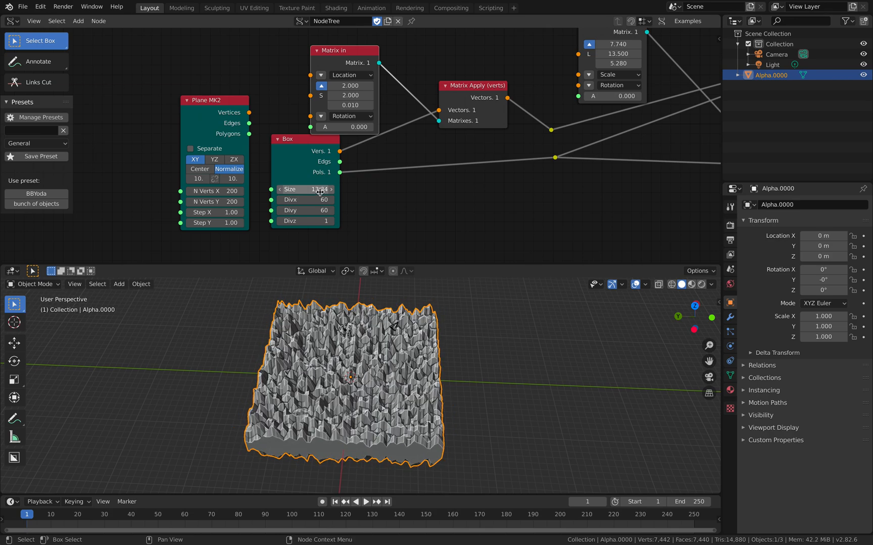
pyautogui.moveTo(317, 189); pyautogui.dragTo(305, 189)
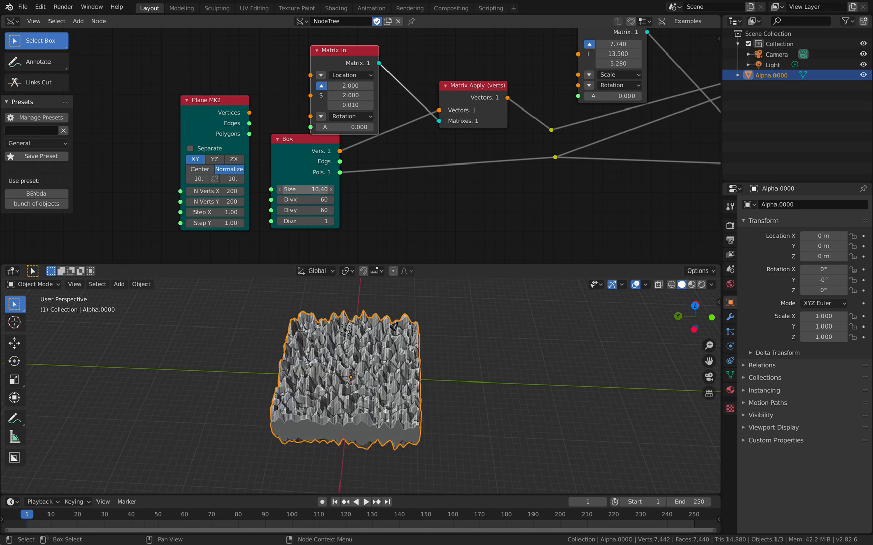
pyautogui.moveTo(305, 190); pyautogui.dragTo(334, 189)
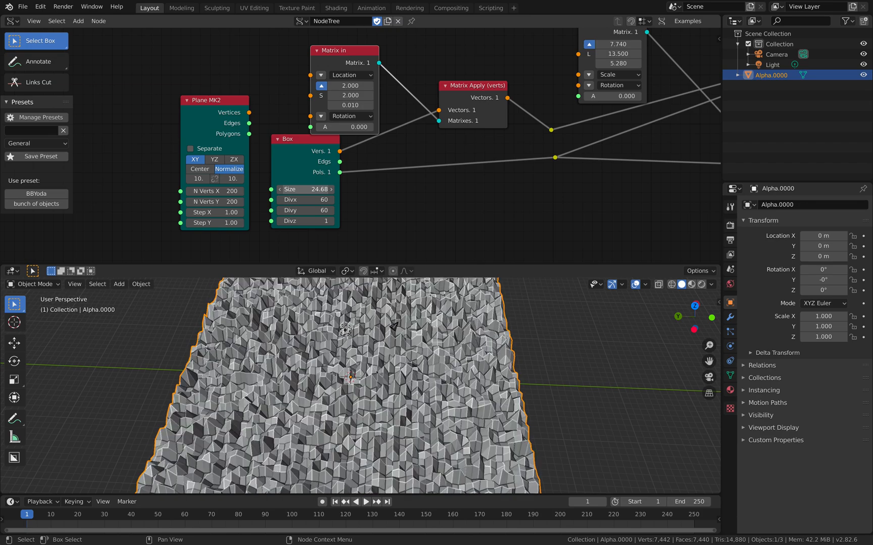
pyautogui.moveTo(311, 189); pyautogui.dragTo(278, 190)
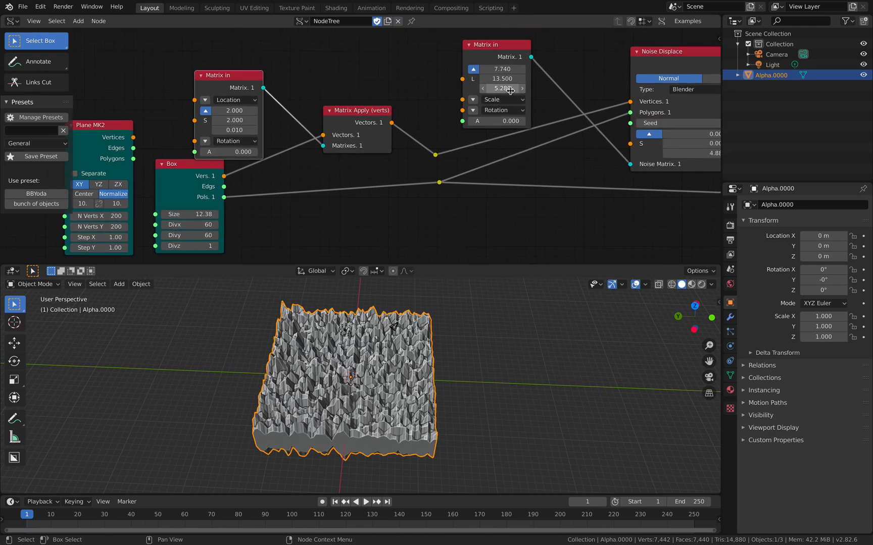
pyautogui.moveTo(501, 69); pyautogui.dragTo(501, 55)
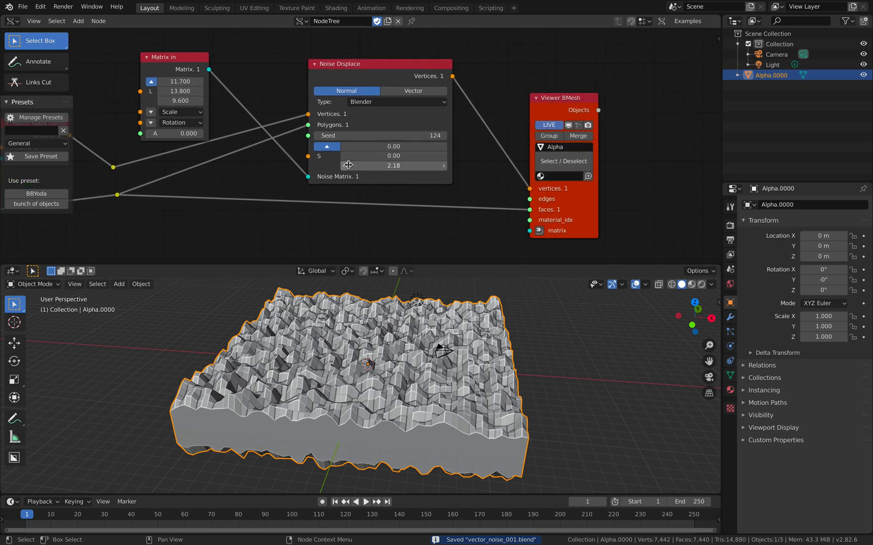
# Step: Switch Noise Displace to a Voronoi noise type and bring Box divisions down to 50
pyautogui.click(395, 102)
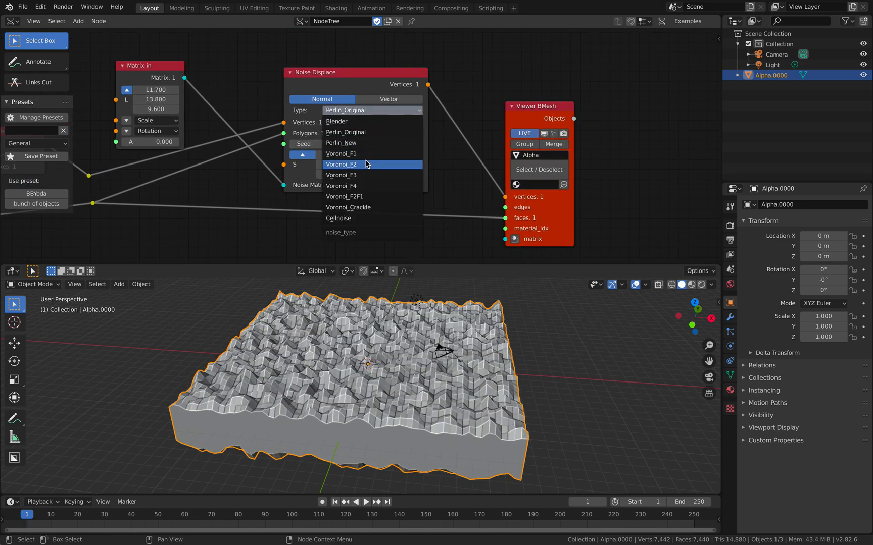
pyautogui.click(341, 165)
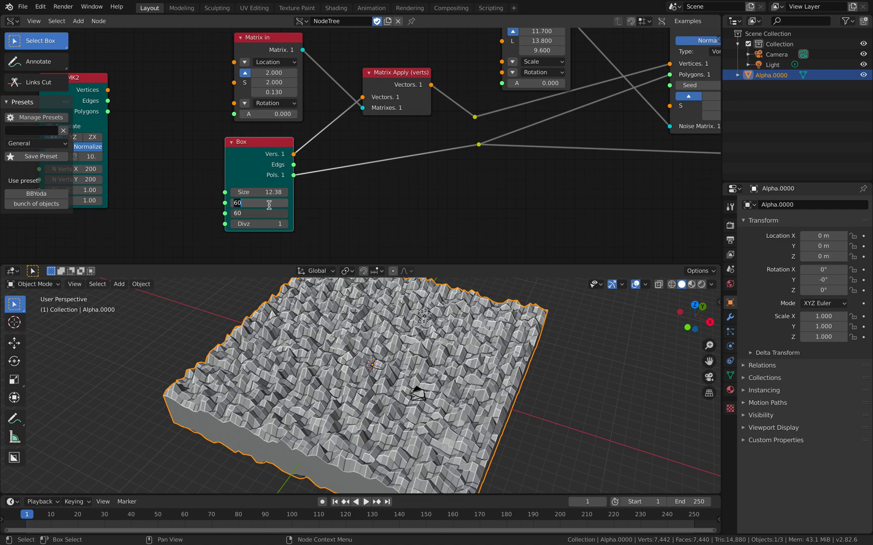
pyautogui.write('100')
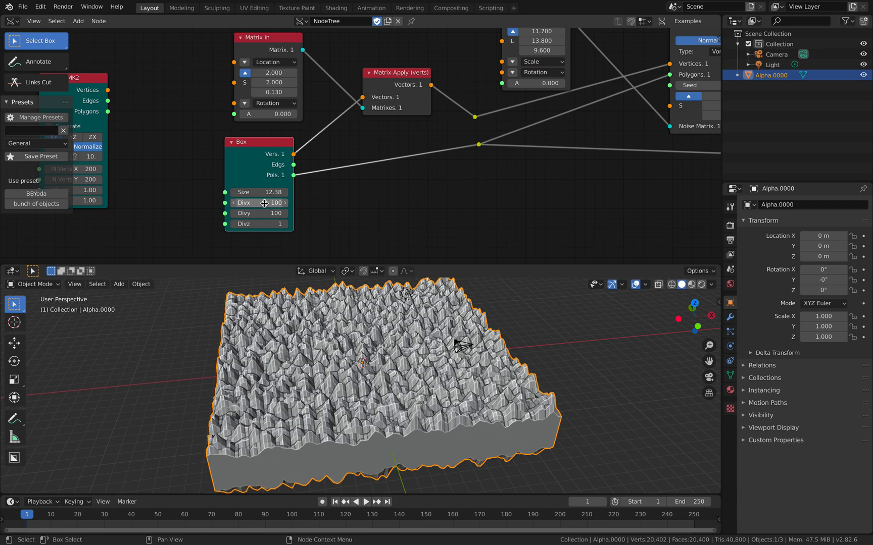
pyautogui.moveTo(258, 202); pyautogui.dragTo(234, 202)
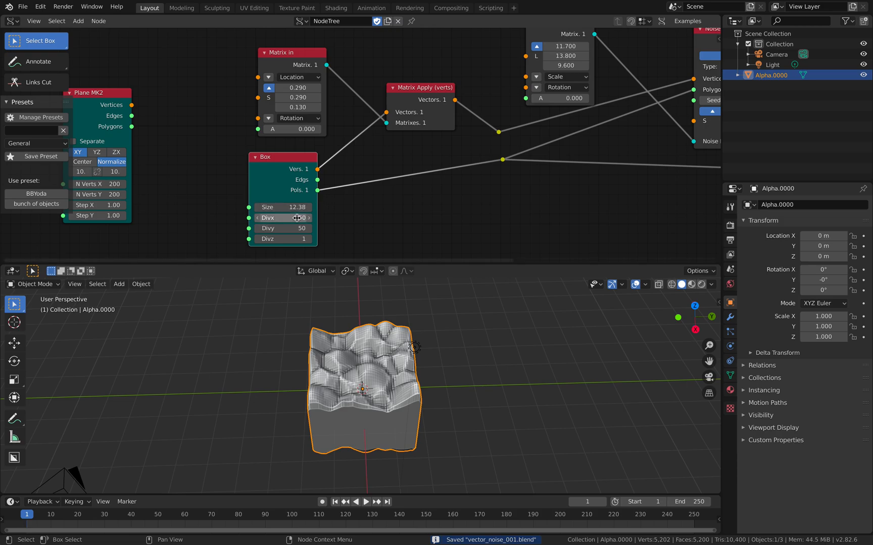
# Step: Set Box divisions to 100, noise matrix scale to 0.5, and Box size to 20
pyautogui.doubleClick(282, 217)
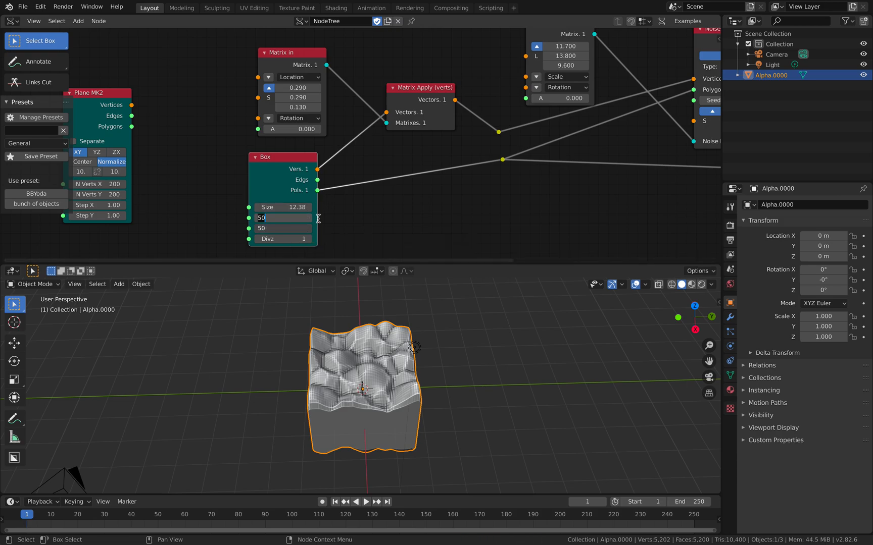
pyautogui.write('100')
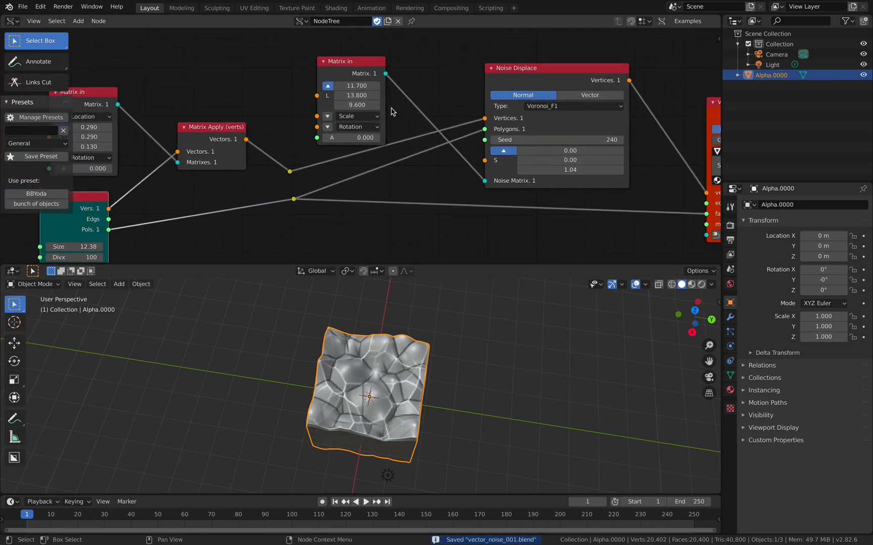
pyautogui.moveTo(350, 61); pyautogui.dragTo(325, 33)
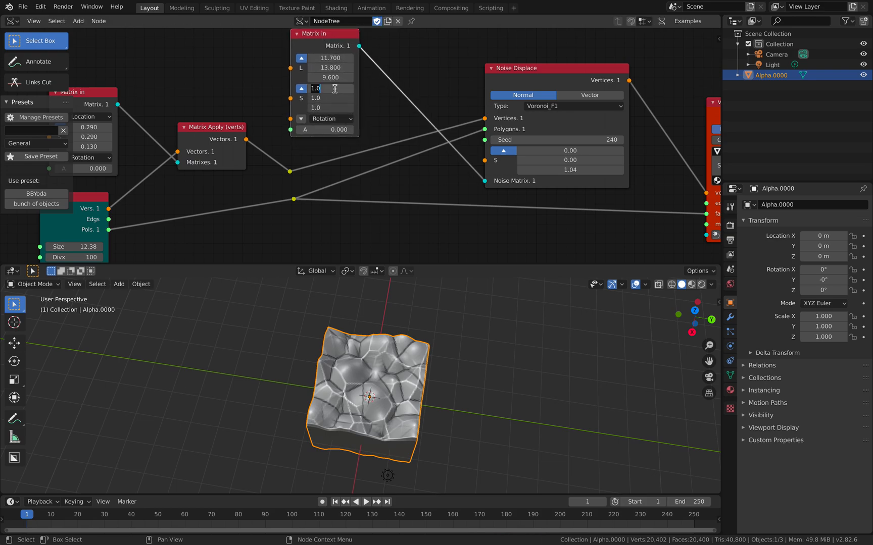
pyautogui.write('0.500')
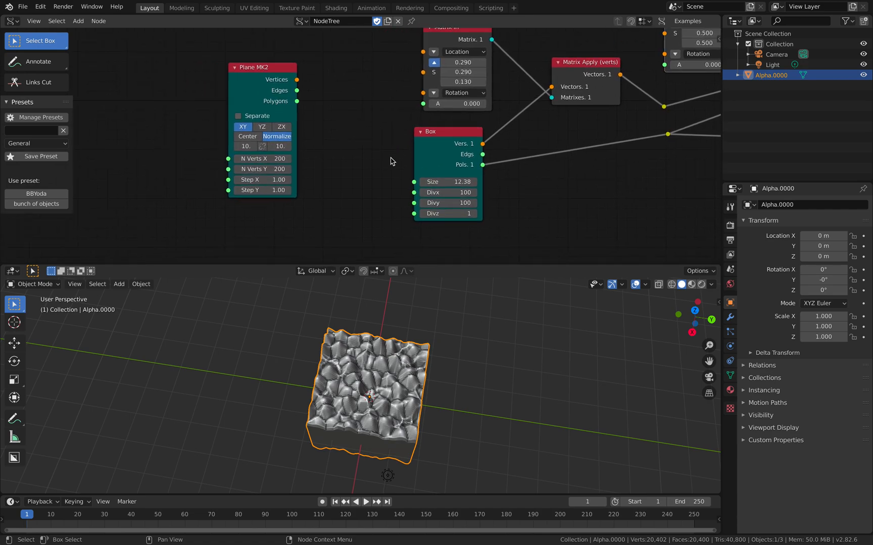
pyautogui.doubleClick(455, 182)
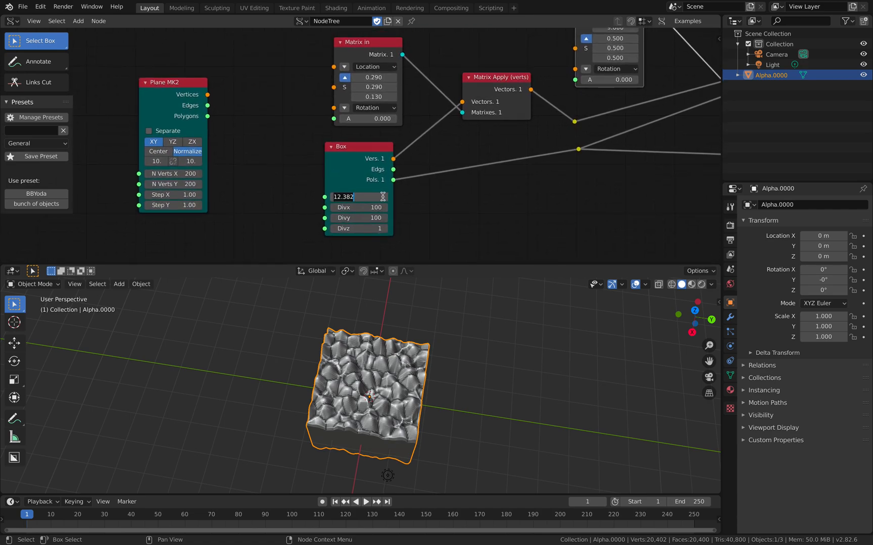
pyautogui.write('20.00')
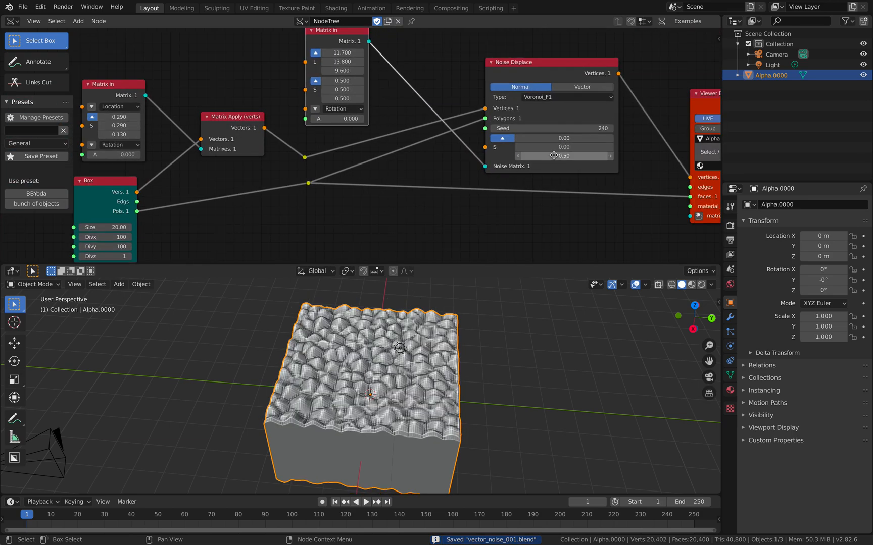
# Step: Try Voronoi_F2 as the Noise Displace type, then reopen the type list for Voronoi_F3
pyautogui.click(565, 97)
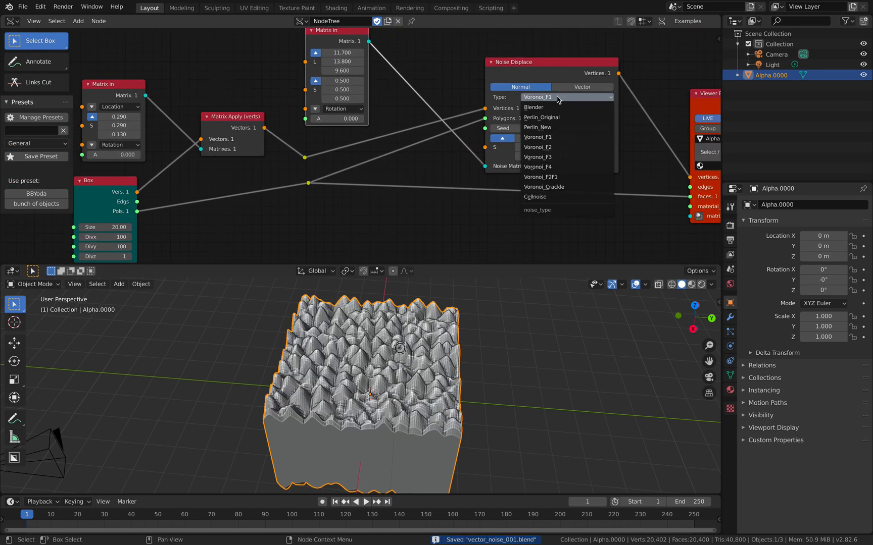
pyautogui.click(537, 147)
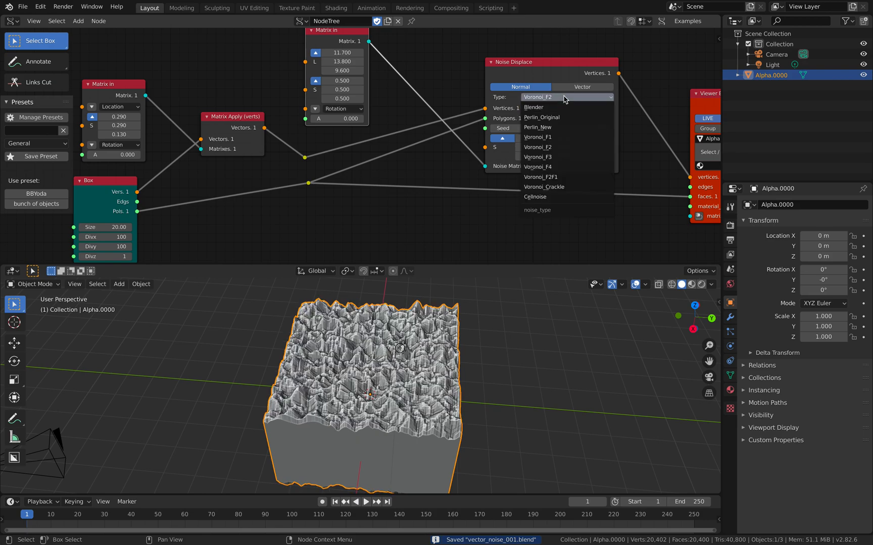
pyautogui.click(538, 167)
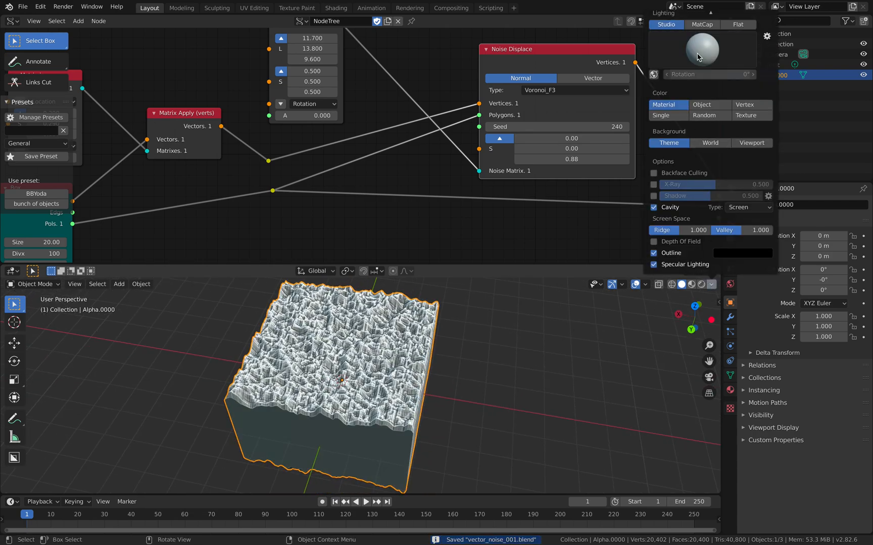
# Step: Use MatCap lighting with cavity off and shadows toggled, then expand Viewer BMesh properties
pyautogui.click(702, 24)
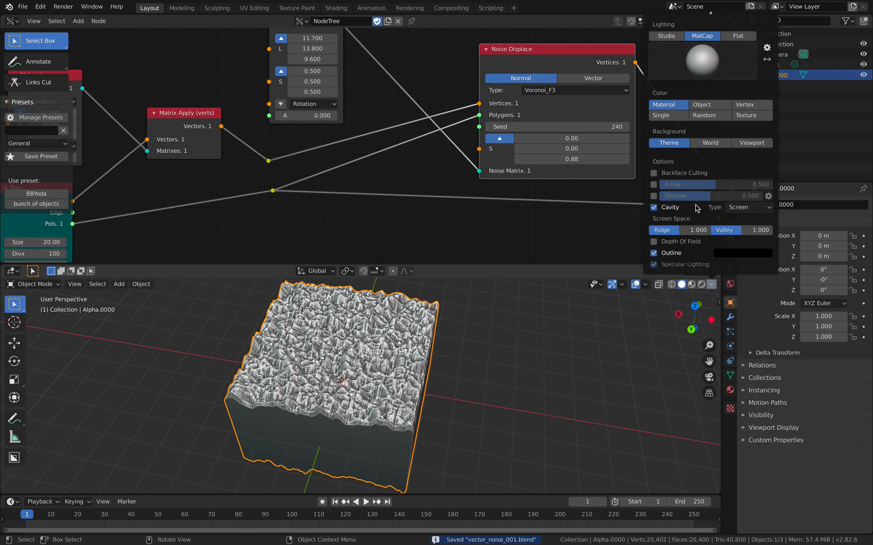
pyautogui.click(653, 207)
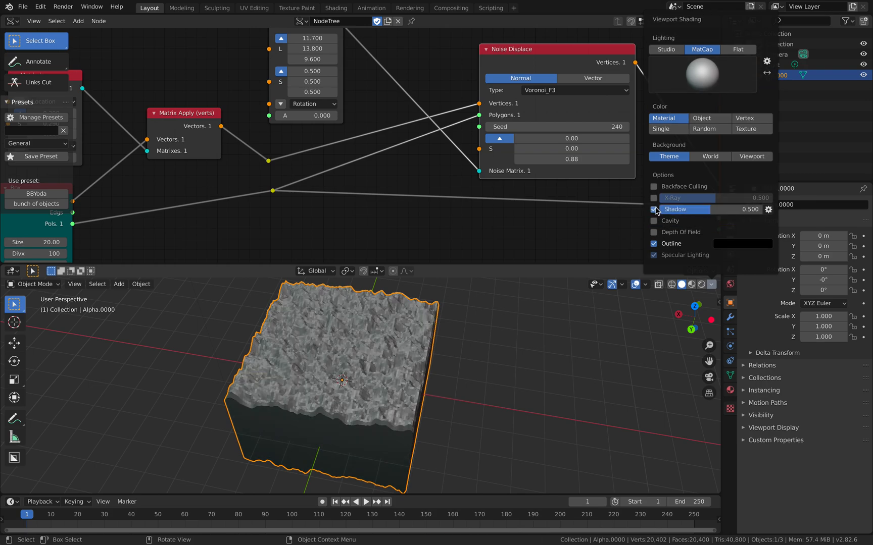
pyautogui.click(654, 207)
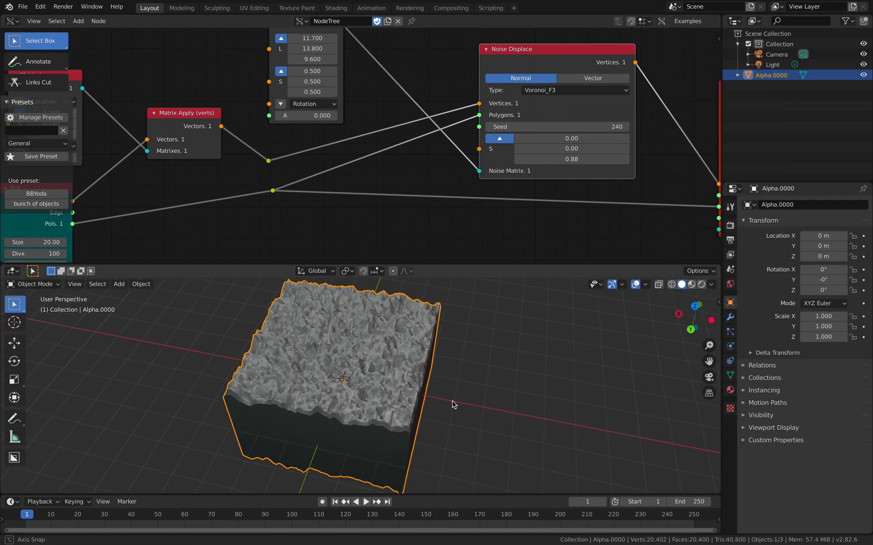
pyautogui.click(681, 284)
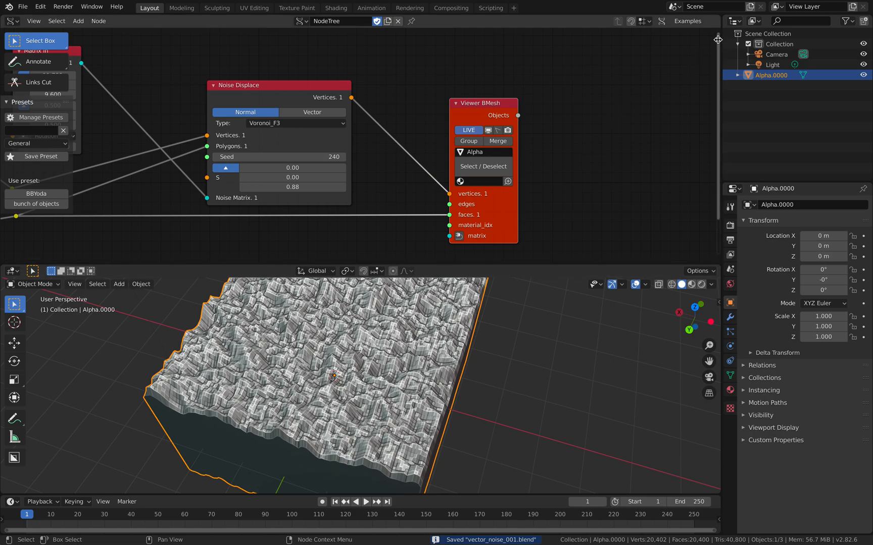
pyautogui.click(715, 118)
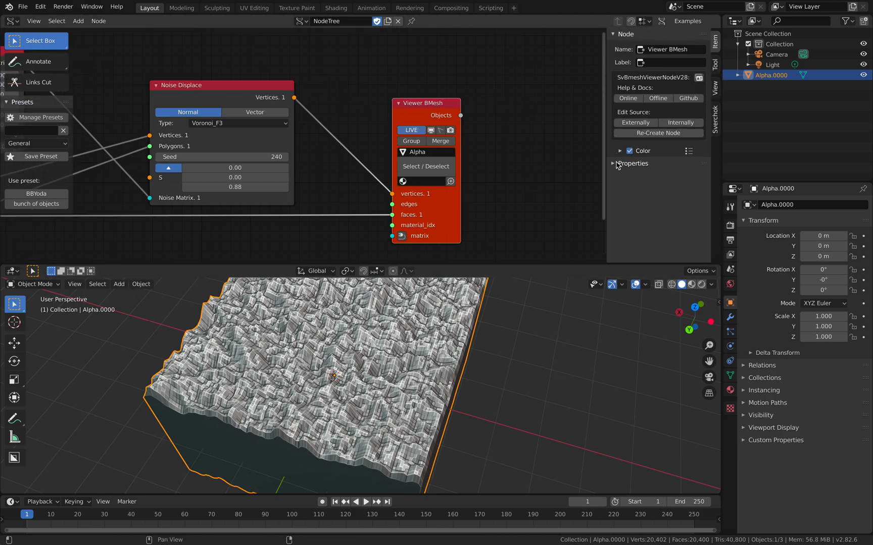
pyautogui.click(613, 163)
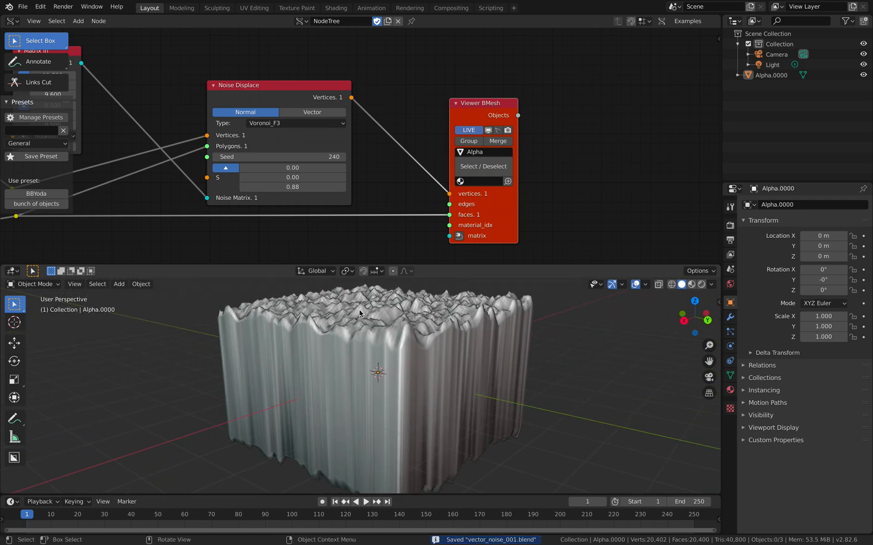
# Step: Bring the Box and Matrix nodes into view and set the noise type to Blender
pyautogui.moveTo(361, 167); pyautogui.dragTo(489, 145)
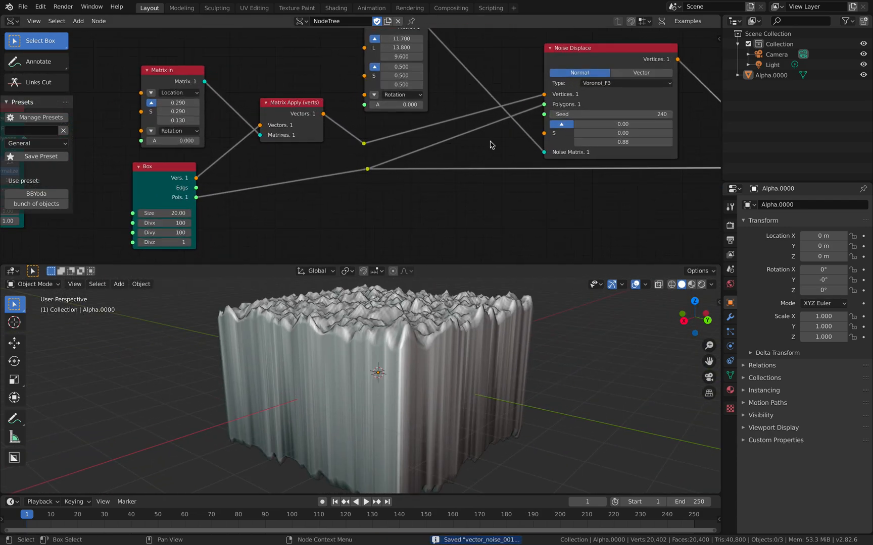
pyautogui.click(624, 82)
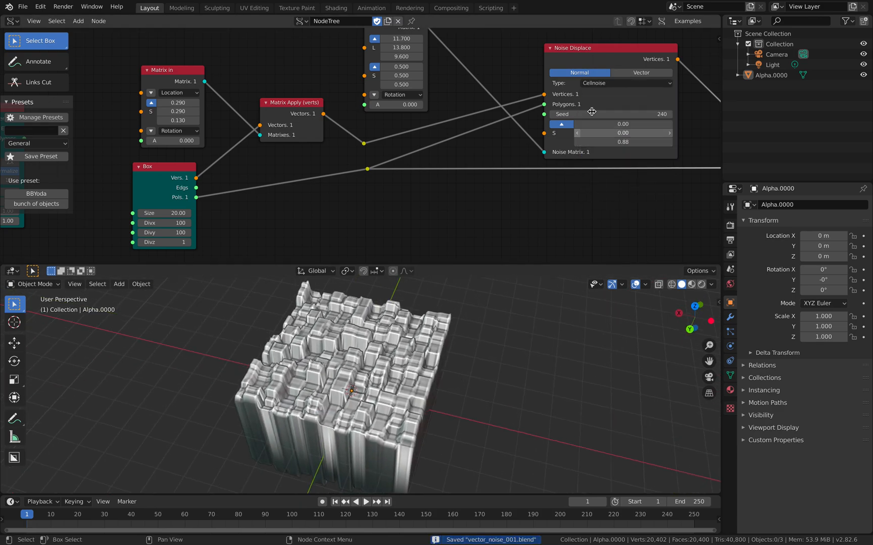
pyautogui.click(626, 83)
pyautogui.write('subd')
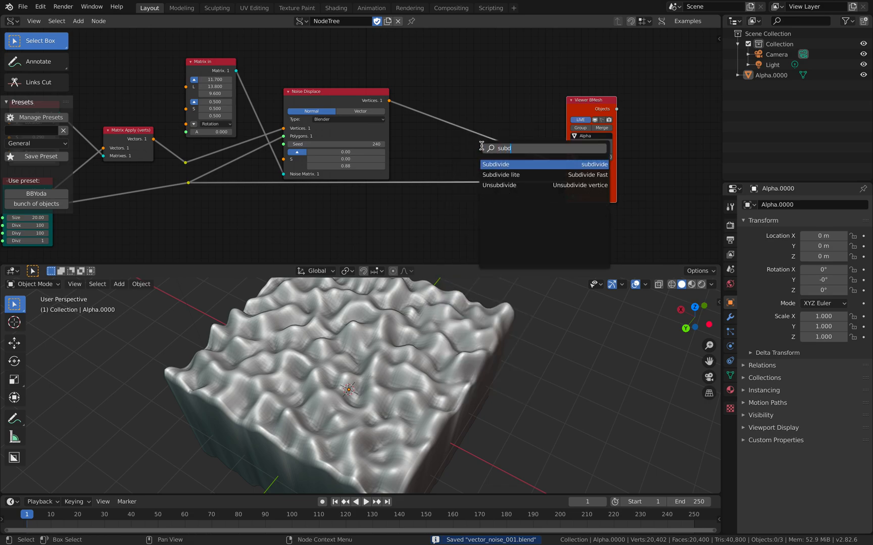
pyautogui.moveTo(500, 174)
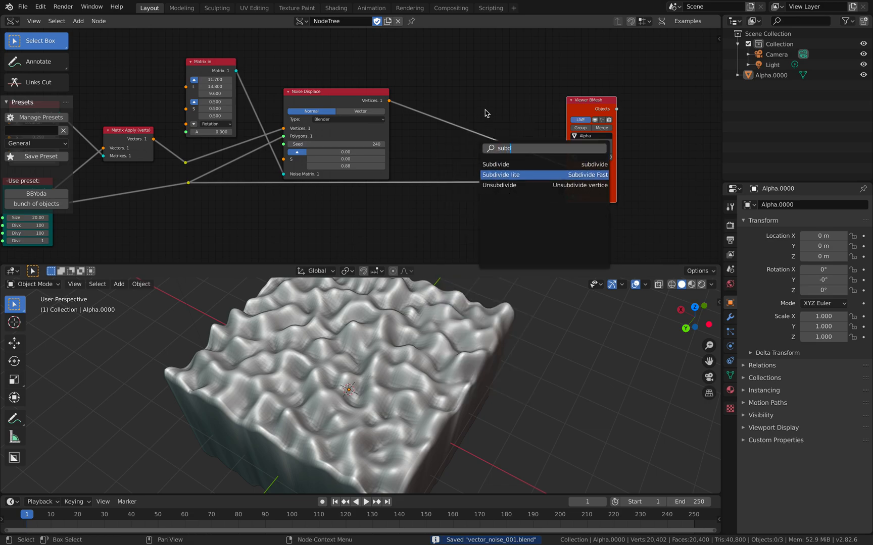
# Step: Add a Subdivide lite node and connect its subdivided mesh to the next node
pyautogui.click(501, 174)
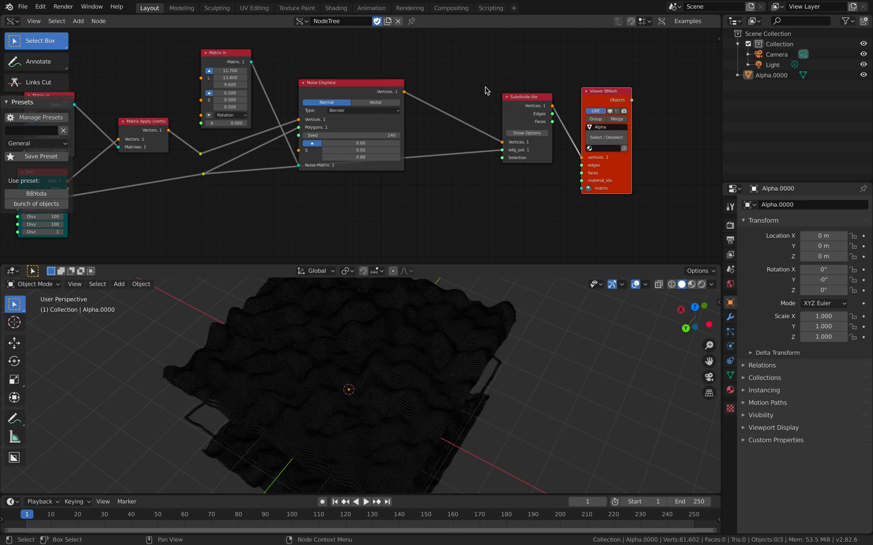
pyautogui.moveTo(525, 97); pyautogui.dragTo(455, 138)
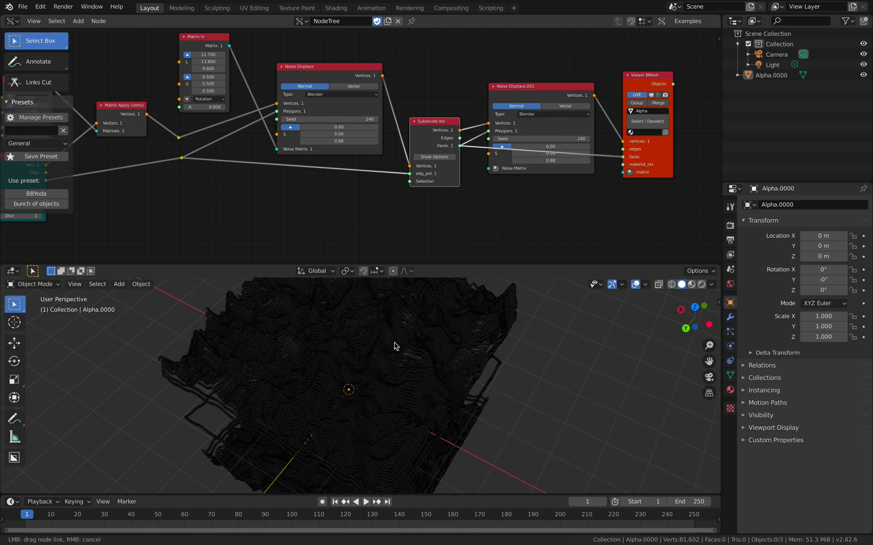
pyautogui.moveTo(415, 349)
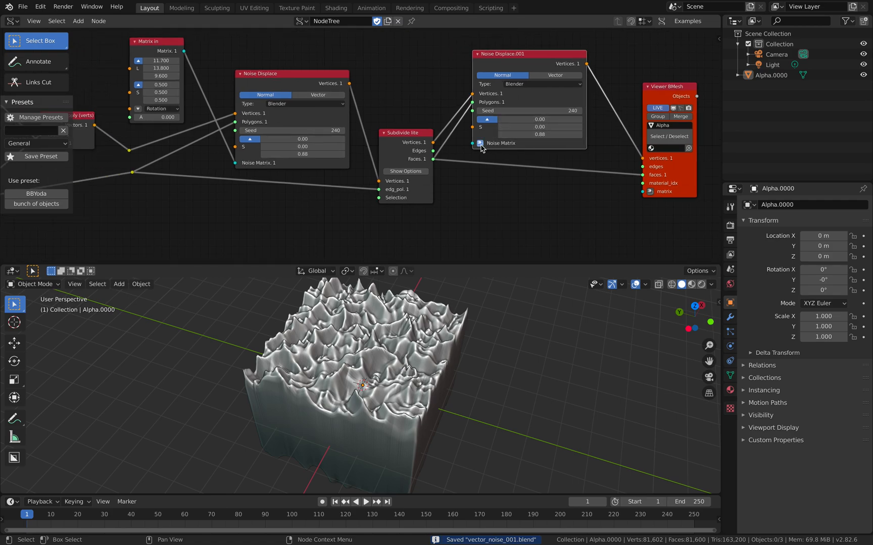
pyautogui.moveTo(452, 144)
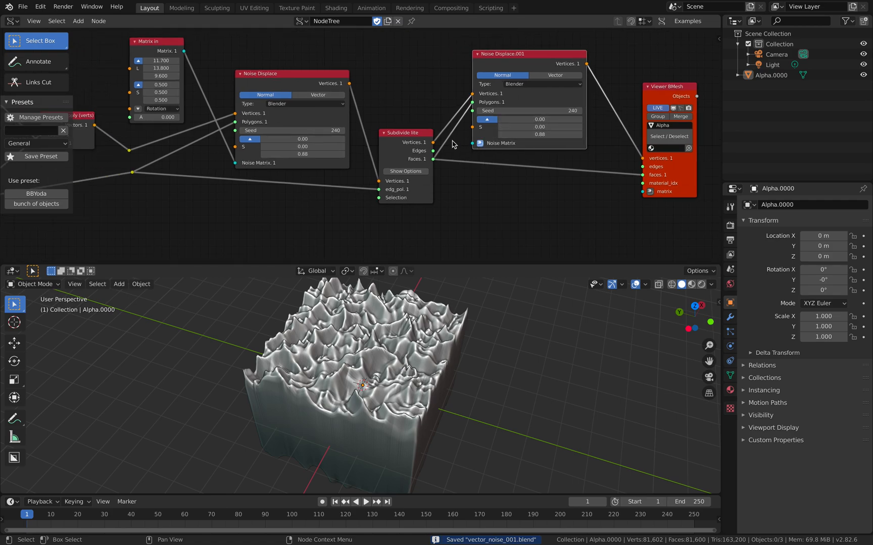
pyautogui.moveTo(428, 124)
pyautogui.write('.2')
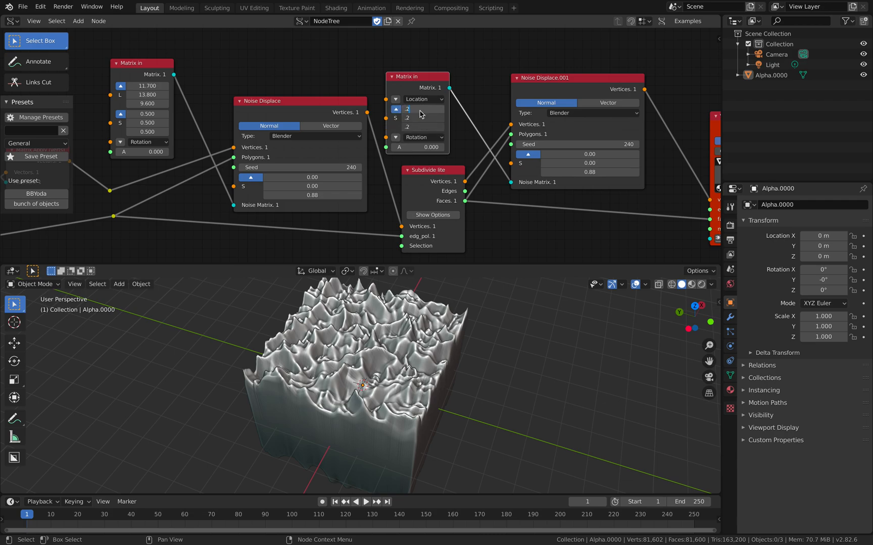
pyautogui.moveTo(424, 388)
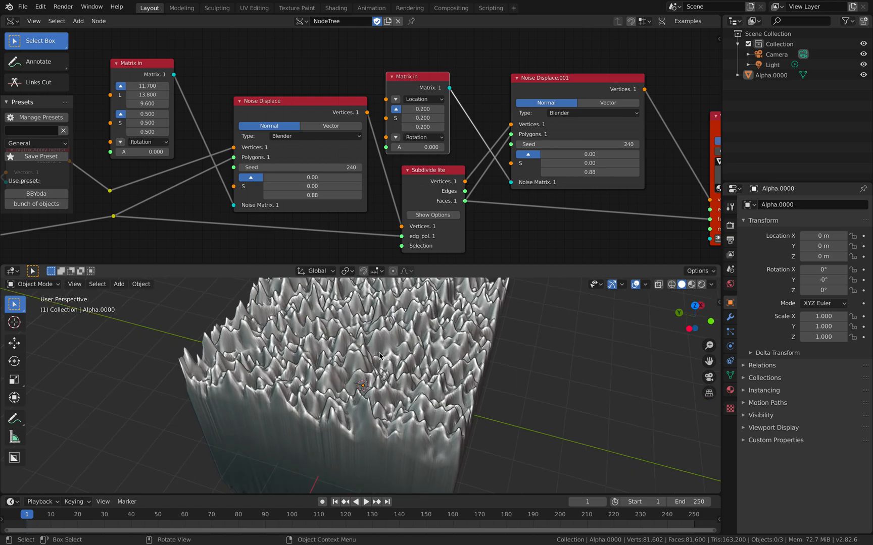
# Step: Set the first Noise Displace node's type to Voronoi_F4
pyautogui.click(314, 136)
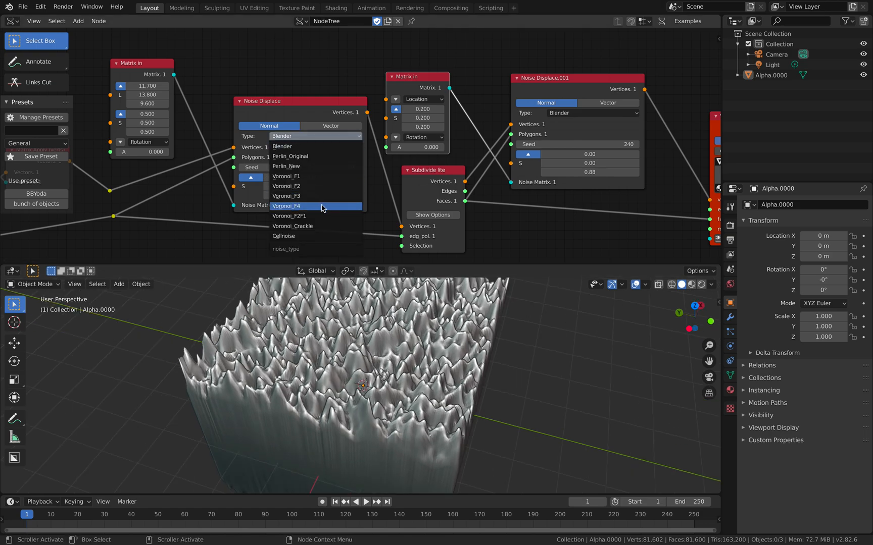
pyautogui.click(286, 205)
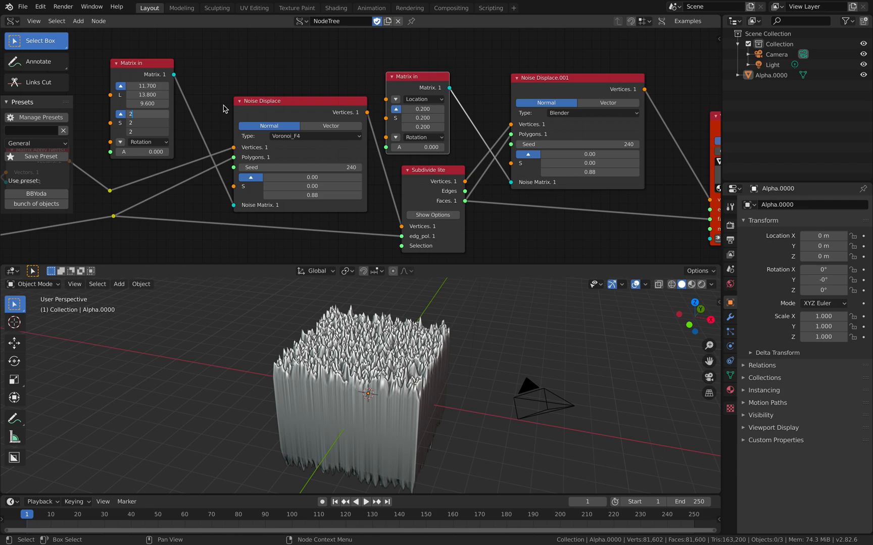
pyautogui.moveTo(249, 293)
pyautogui.write('vector t')
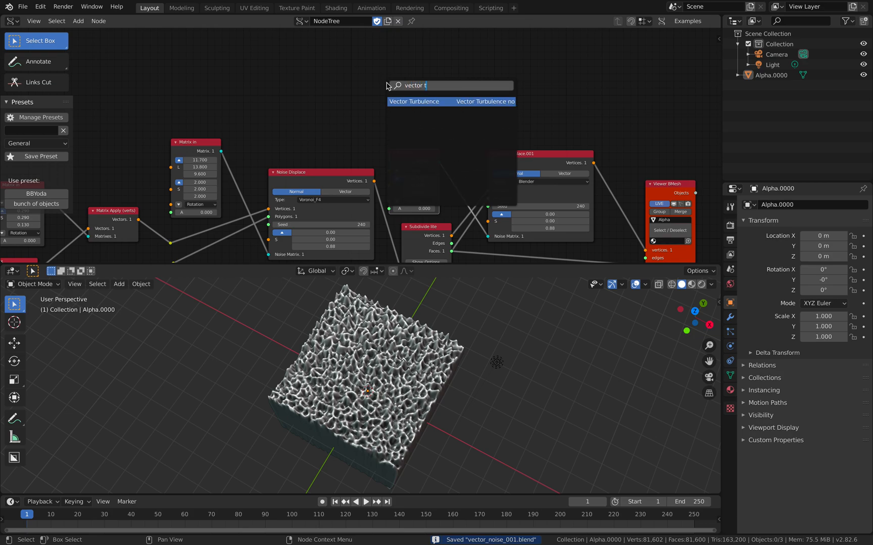
pyautogui.moveTo(309, 57)
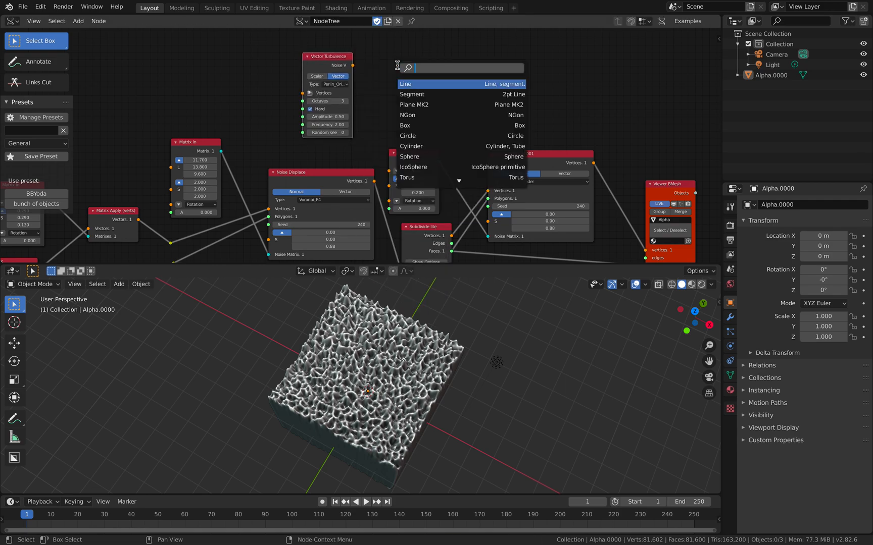
# Step: Search 'vector noise' in the add menu and place a Vector Noise node
pyautogui.write('vector noise')
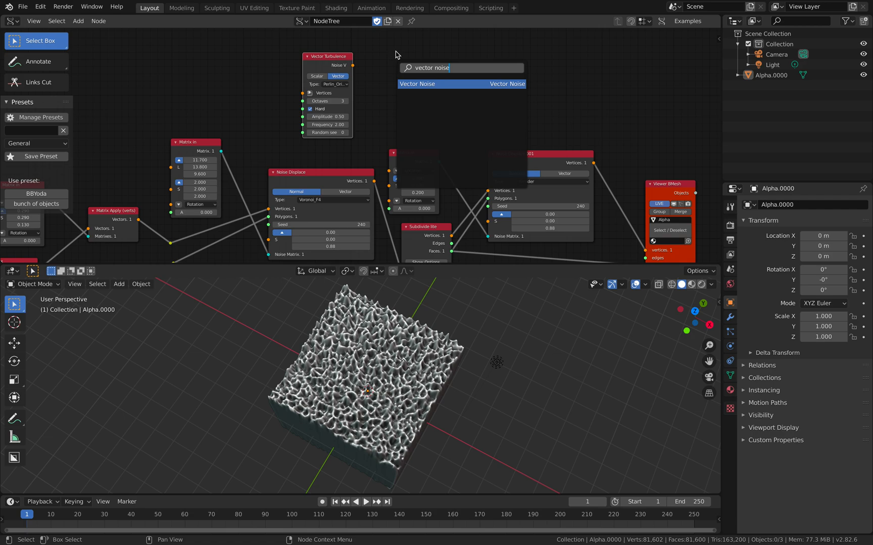
pyautogui.click(440, 74)
pyautogui.write('text')
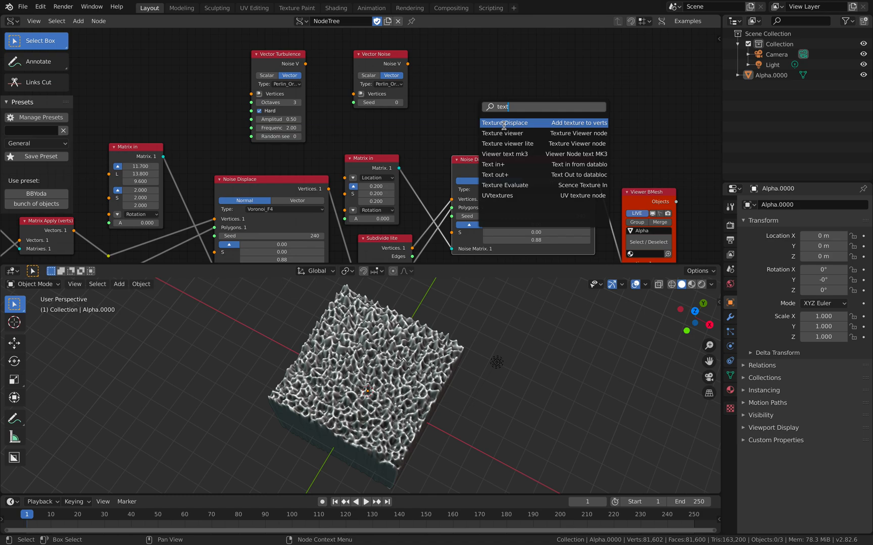
pyautogui.moveTo(523, 185)
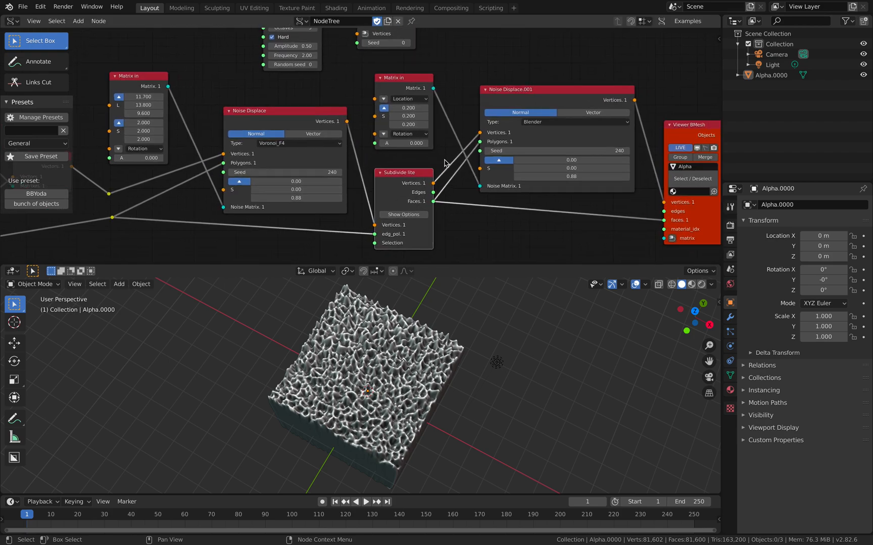
pyautogui.moveTo(453, 117)
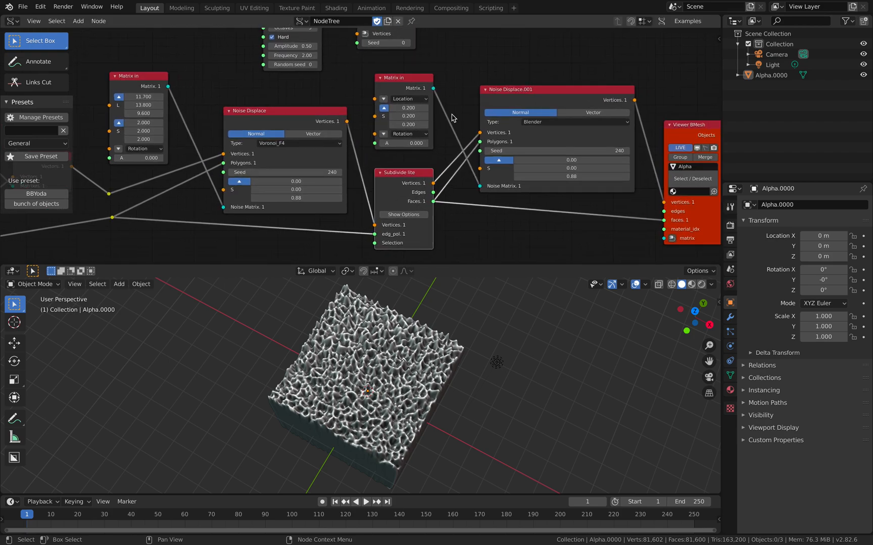
# Step: Set Noise Displace.001 to Voronoi_Crackle and the first Noise Displace back to Blender noise
pyautogui.click(575, 121)
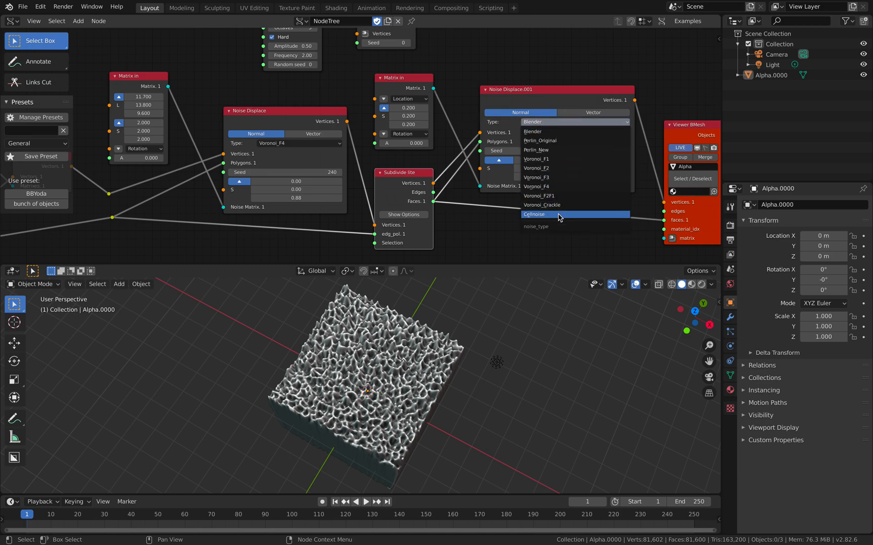
pyautogui.moveTo(558, 205)
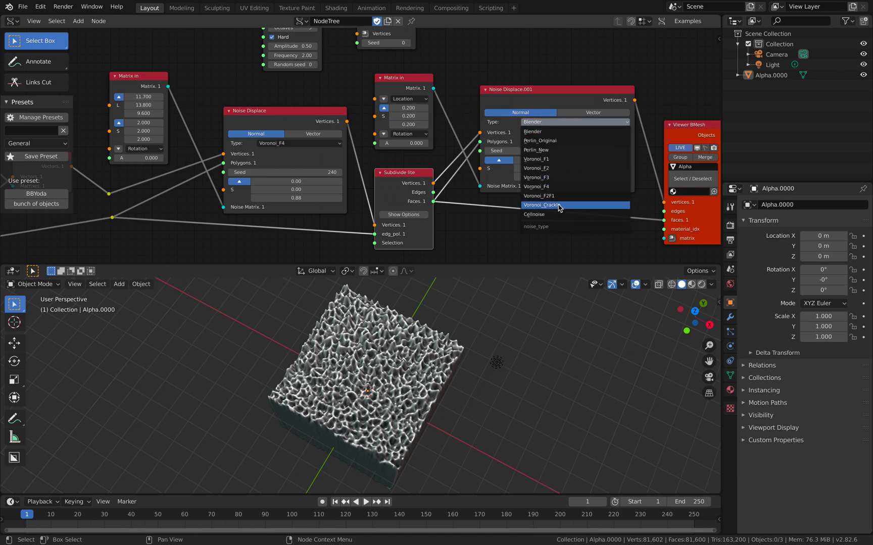
pyautogui.click(556, 205)
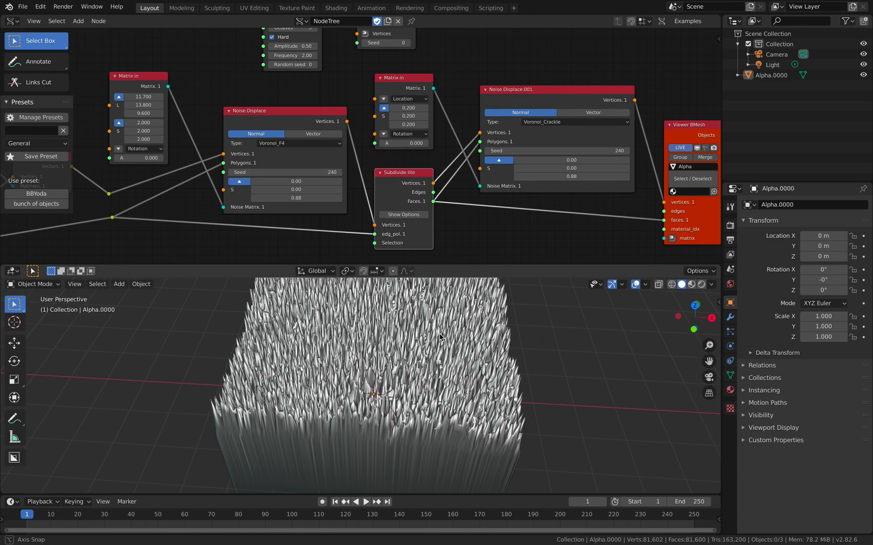
pyautogui.click(299, 143)
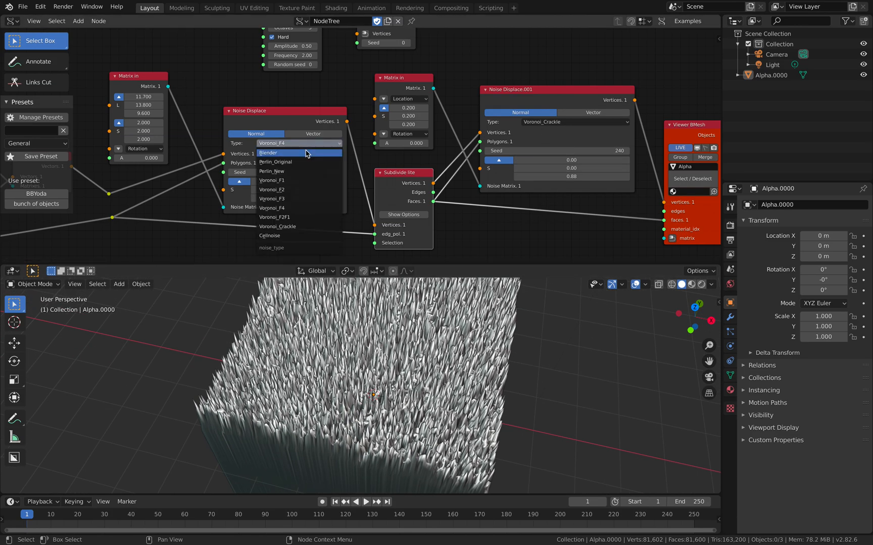
pyautogui.click(268, 152)
pyautogui.write('5')
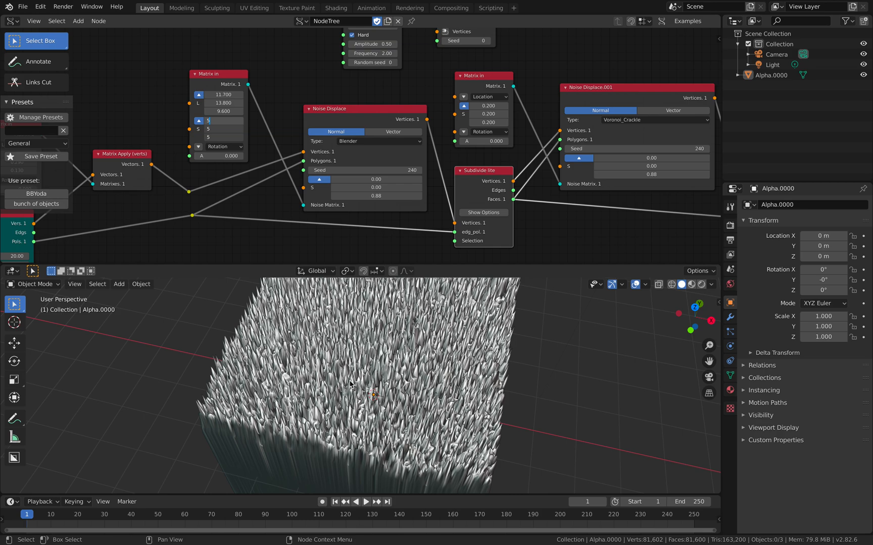
pyautogui.moveTo(407, 366)
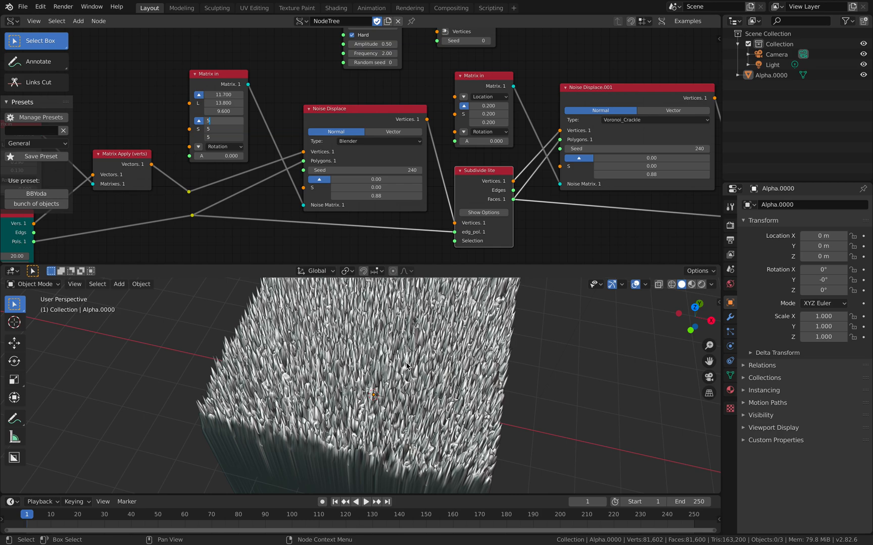
pyautogui.moveTo(350, 342)
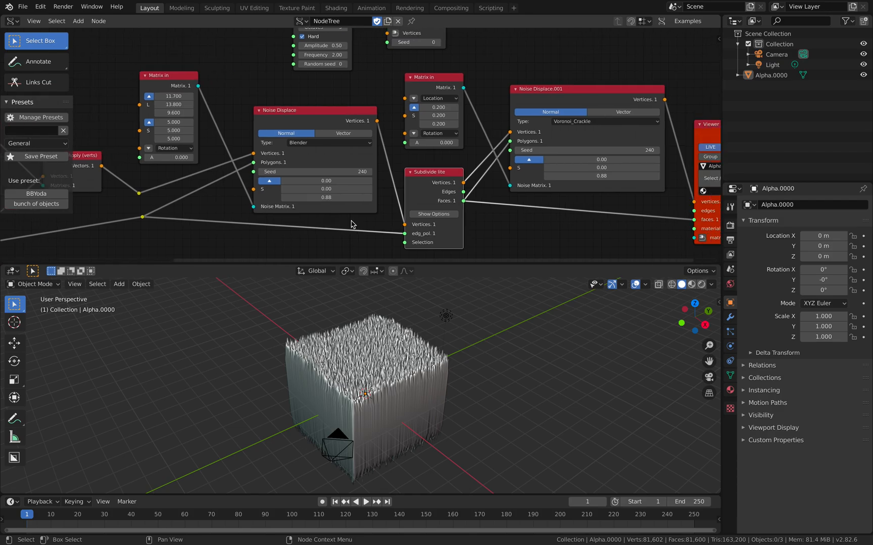
pyautogui.moveTo(362, 224)
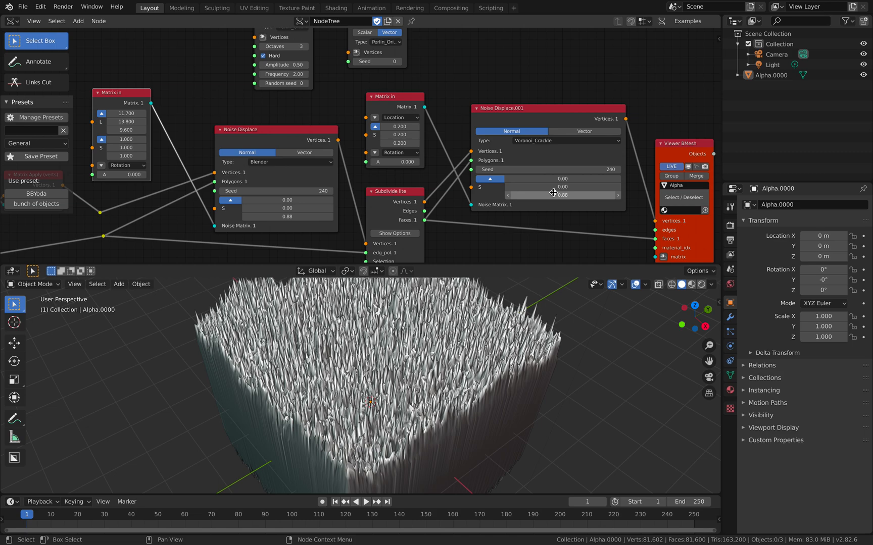
pyautogui.moveTo(552, 195)
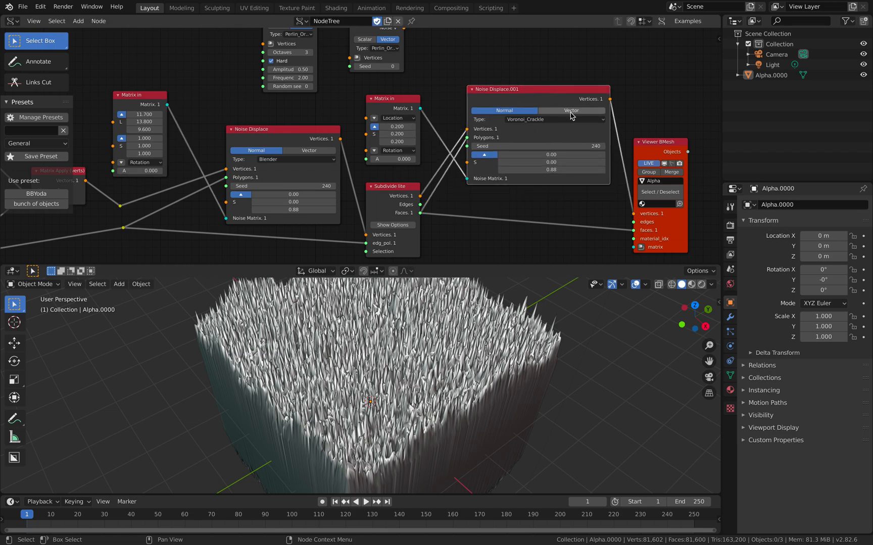
# Step: Switch Noise Displace.001 to Blender noise and weaken its strength to 0.19
pyautogui.click(554, 120)
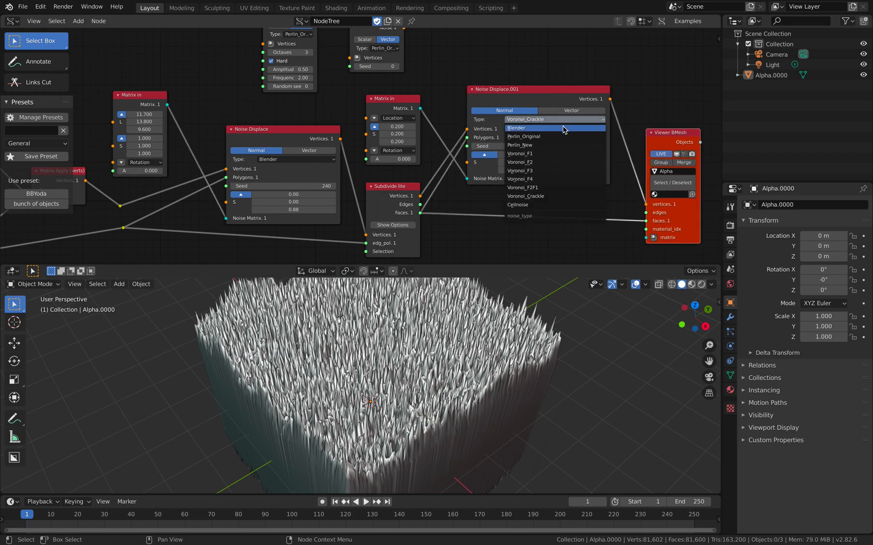
pyautogui.click(532, 128)
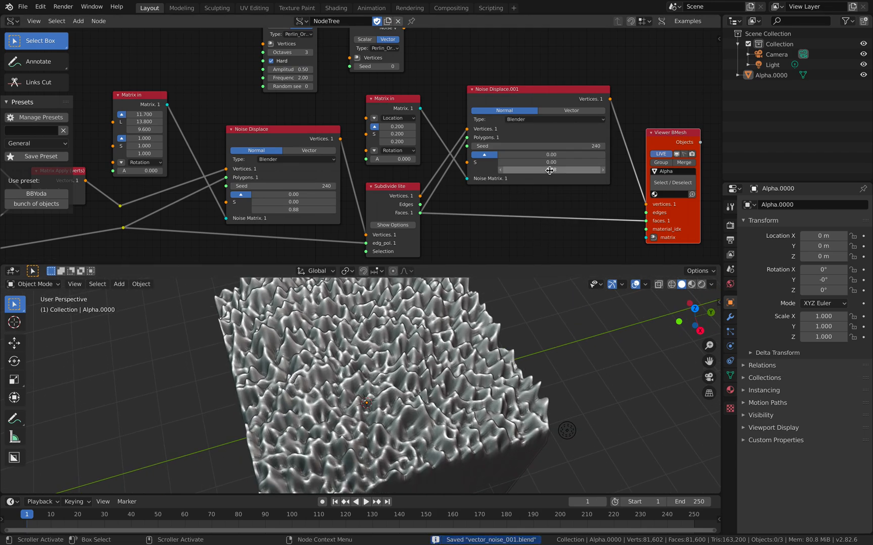
pyautogui.click(550, 169)
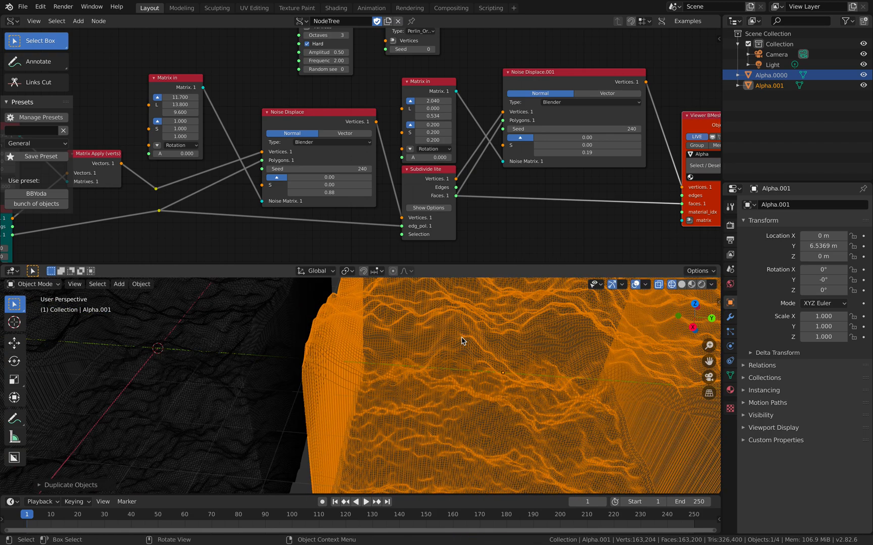
# Step: Delete Alpha.001, then export the selected block as glTF vector_noise_001 to the Desktop
pyautogui.press('z')
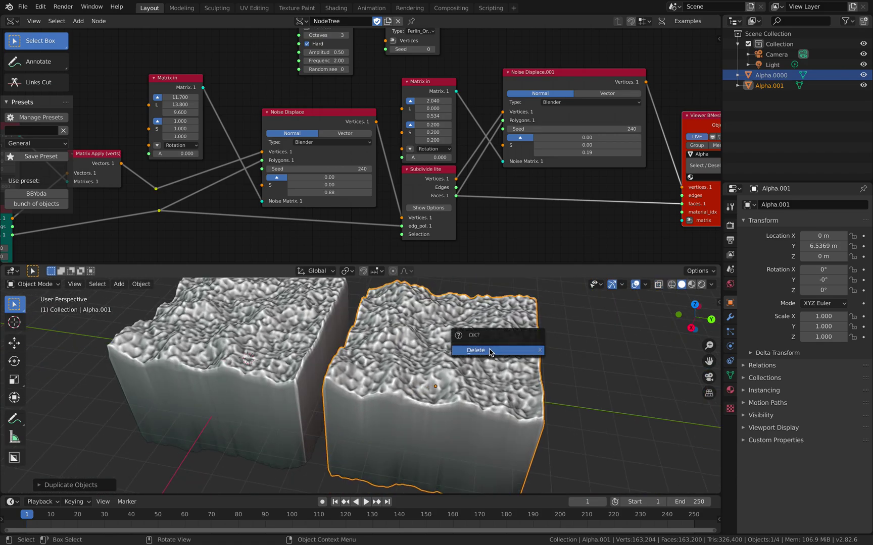
pyautogui.moveTo(475, 329)
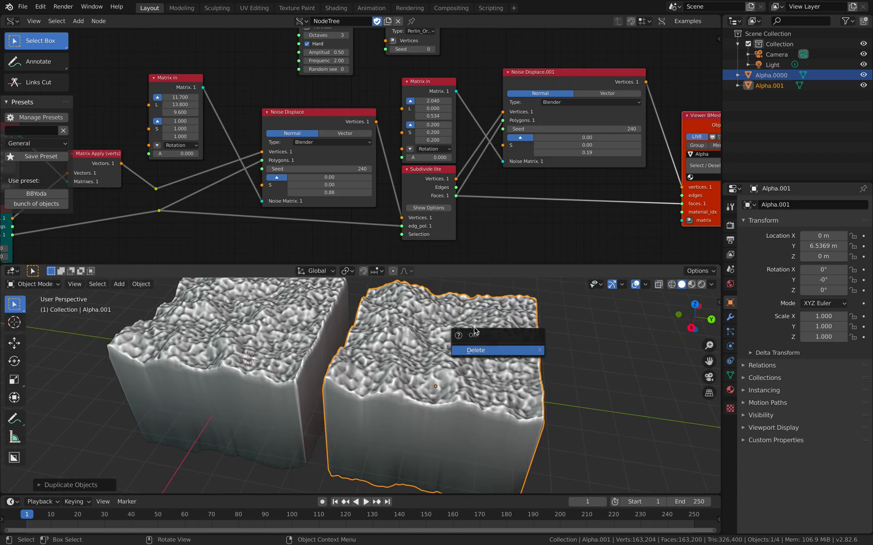
pyautogui.click(475, 350)
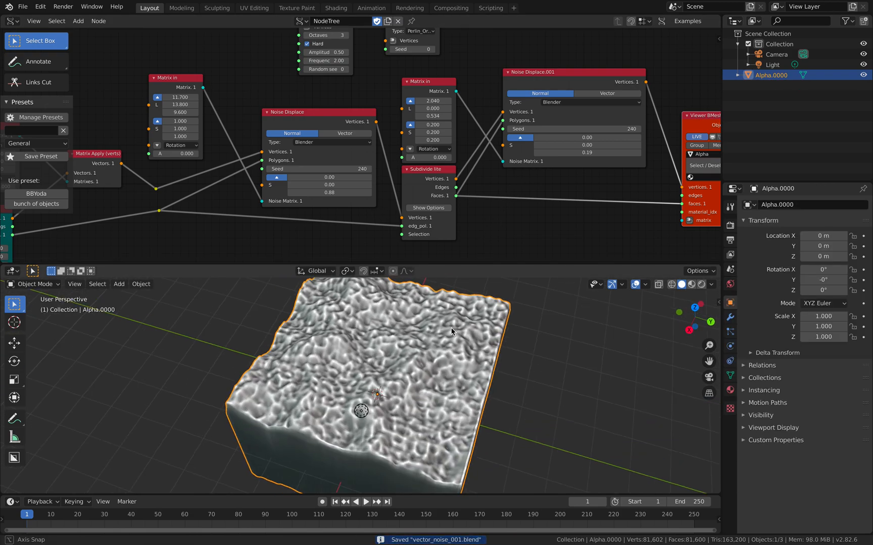
pyautogui.click(24, 7)
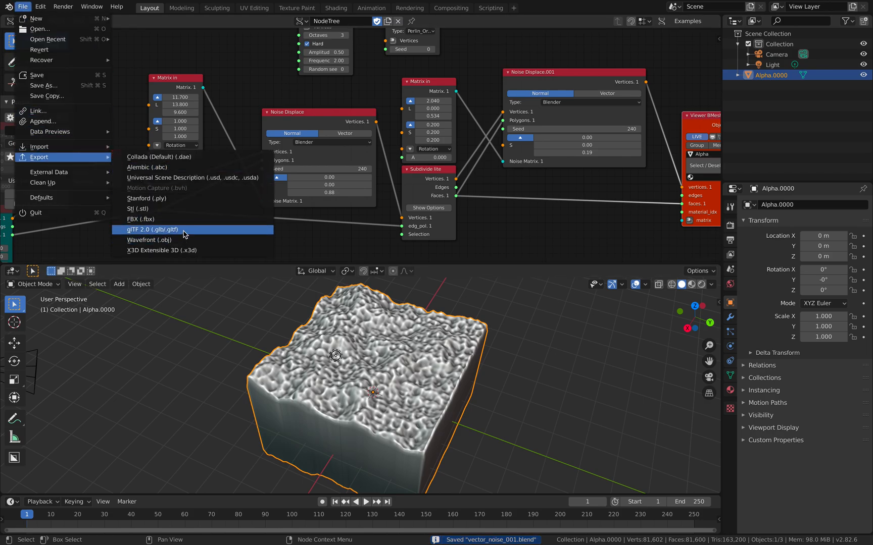
pyautogui.click(151, 230)
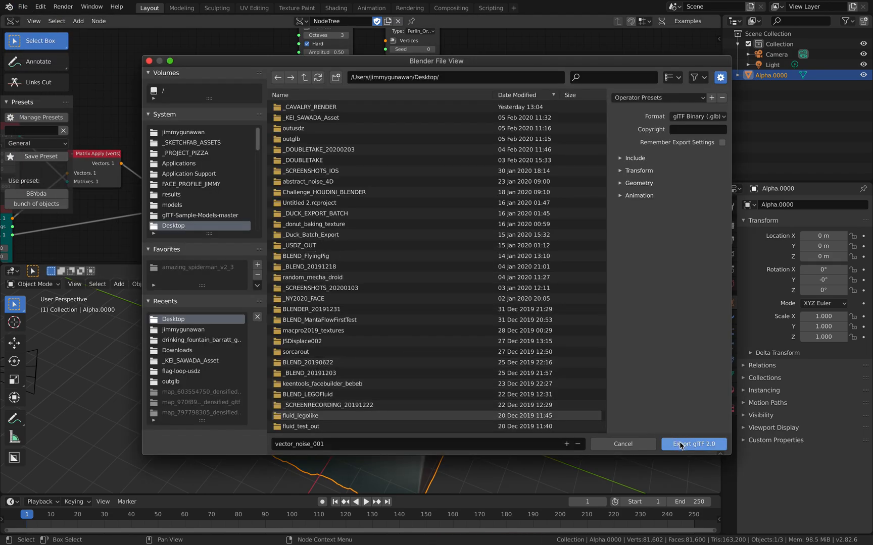
pyautogui.click(622, 158)
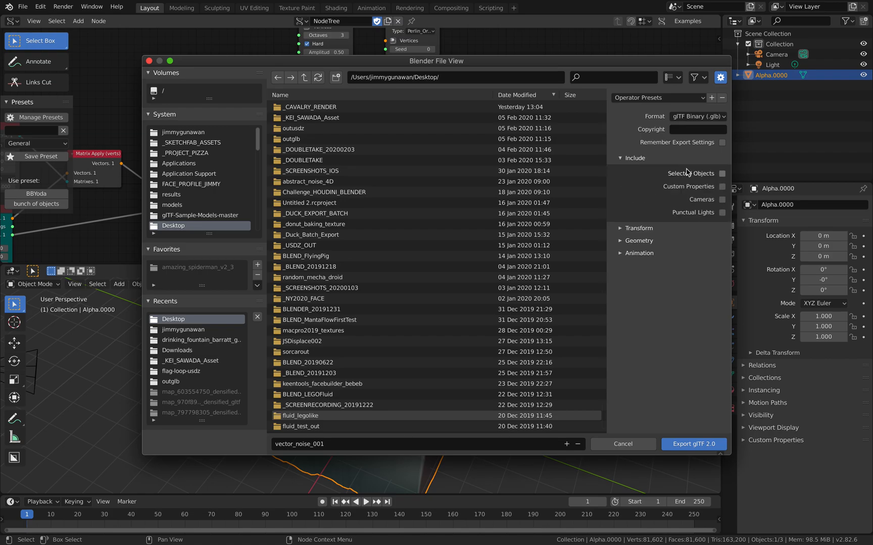
pyautogui.click(724, 174)
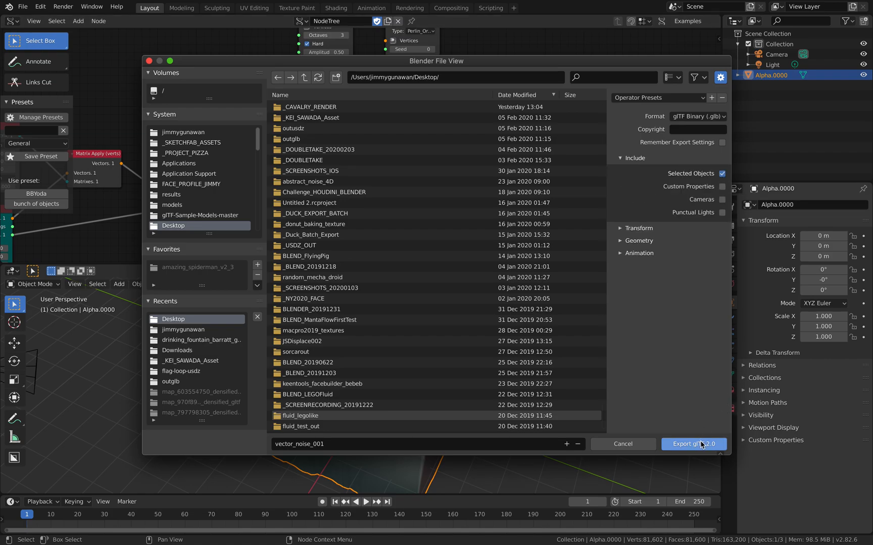
pyautogui.click(693, 444)
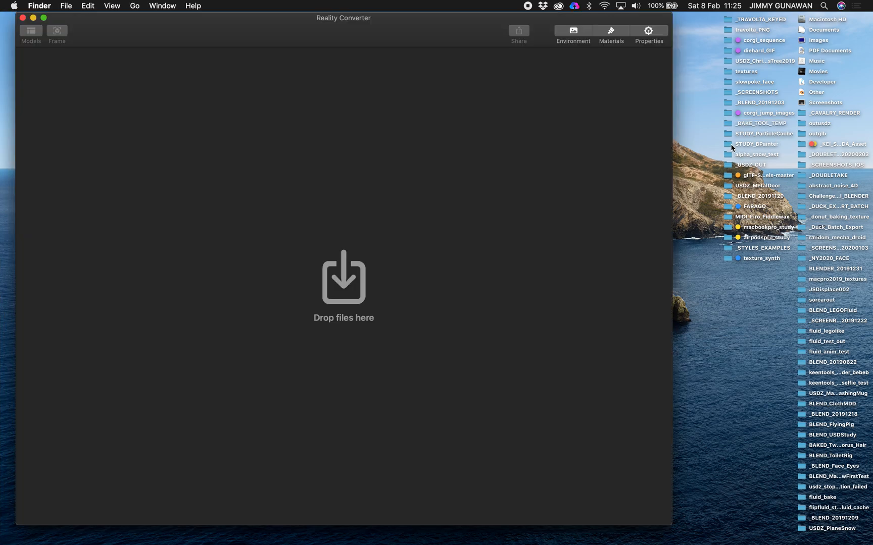
# Step: Browse to the Desktop and bring vector_noise_001.glb into Reality Converter
pyautogui.doubleClick(763, 143)
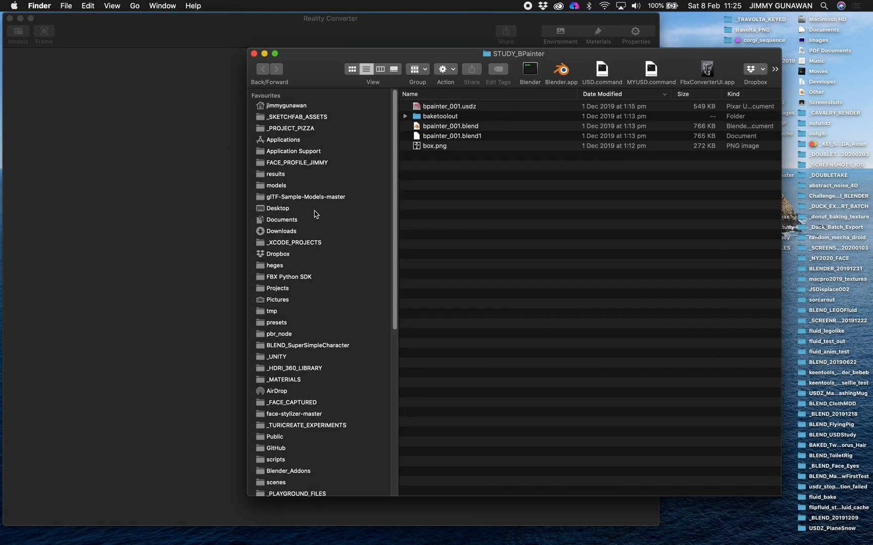
pyautogui.click(277, 208)
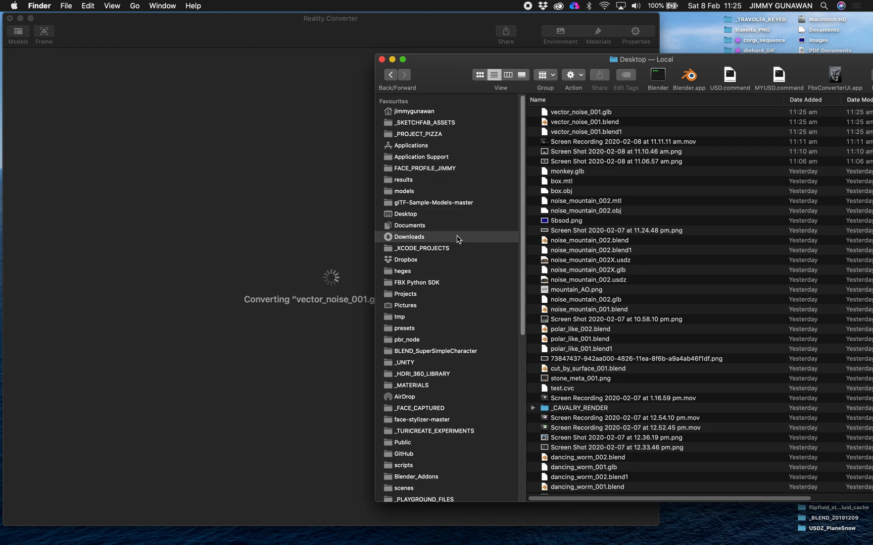
pyautogui.click(409, 225)
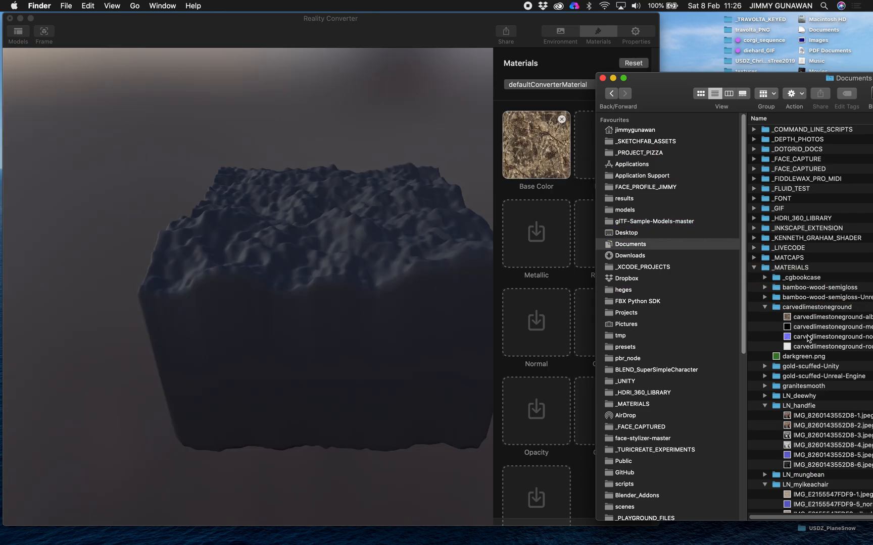
# Step: Add the carvedlimestoneground metallic and normal maps, then start exporting the textured block
pyautogui.click(834, 337)
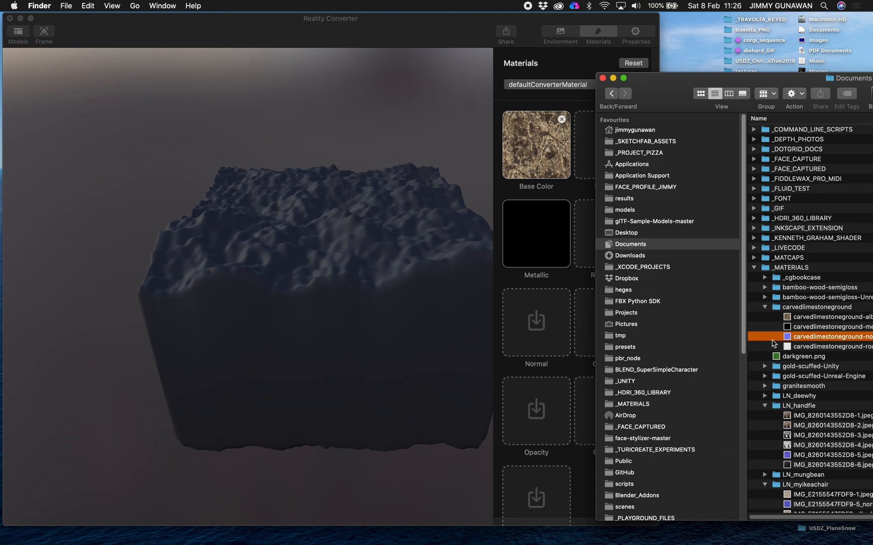
pyautogui.click(829, 346)
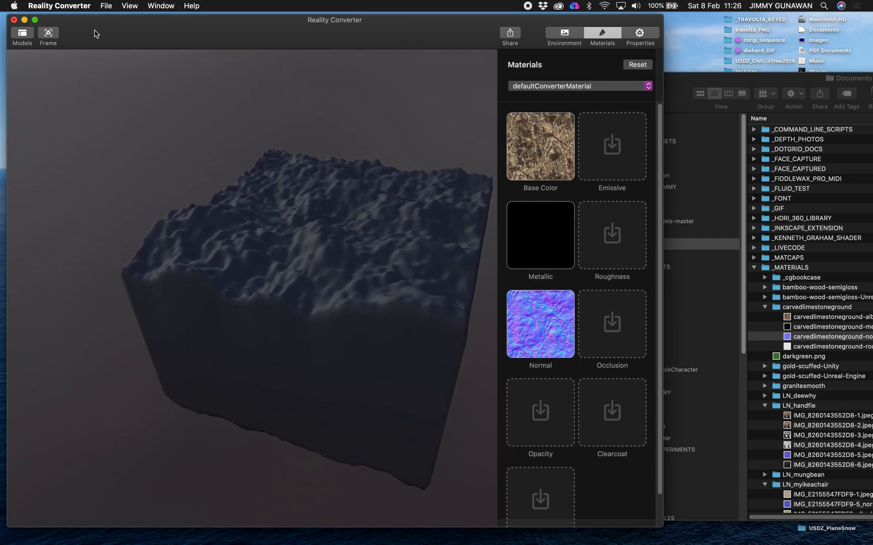
pyautogui.click(106, 6)
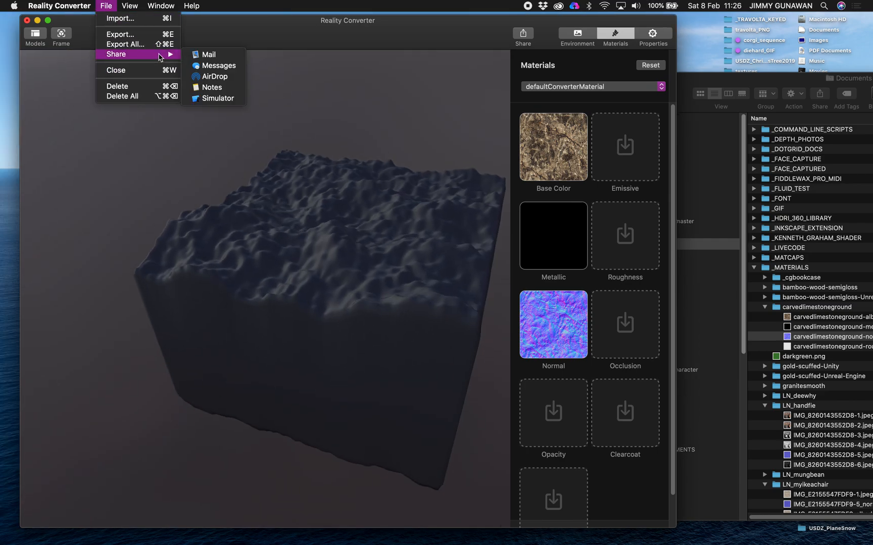
pyautogui.moveTo(136, 36)
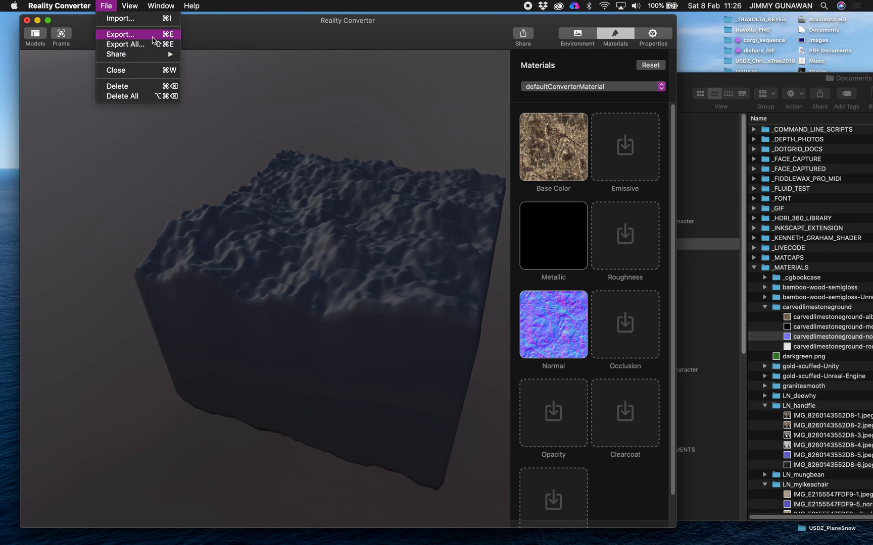
pyautogui.click(271, 171)
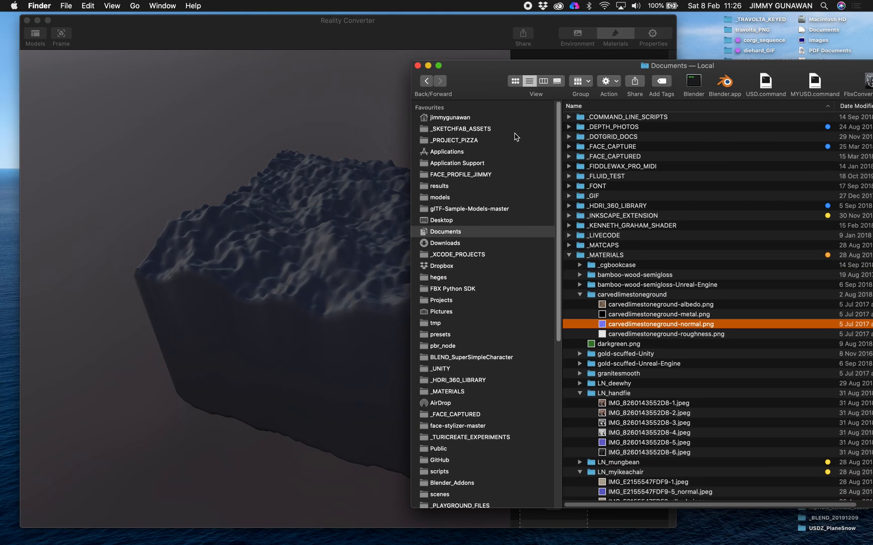
pyautogui.click(441, 220)
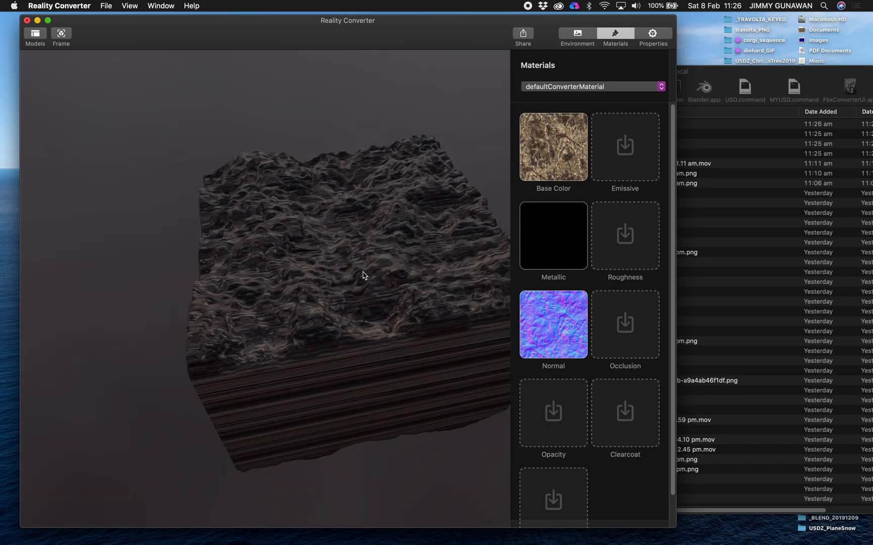
pyautogui.moveTo(361, 276); pyautogui.dragTo(251, 230)
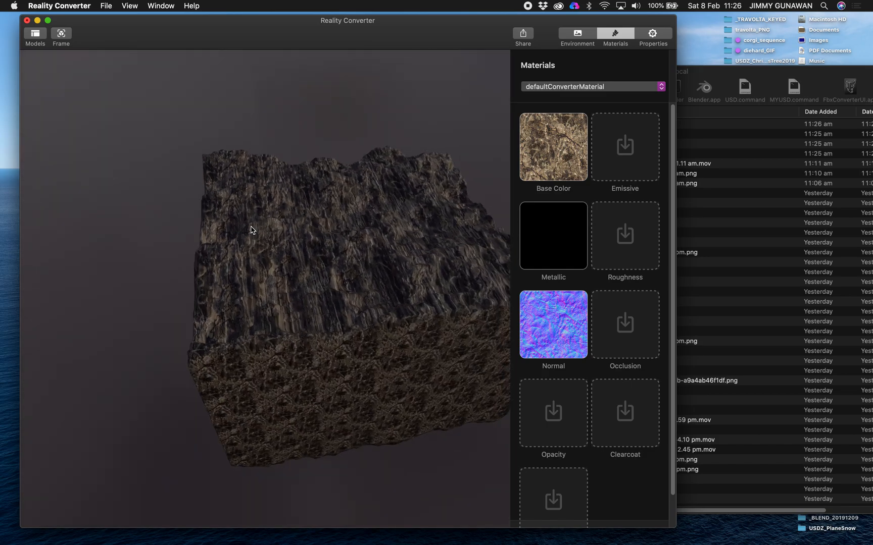
pyautogui.moveTo(251, 231); pyautogui.dragTo(301, 321)
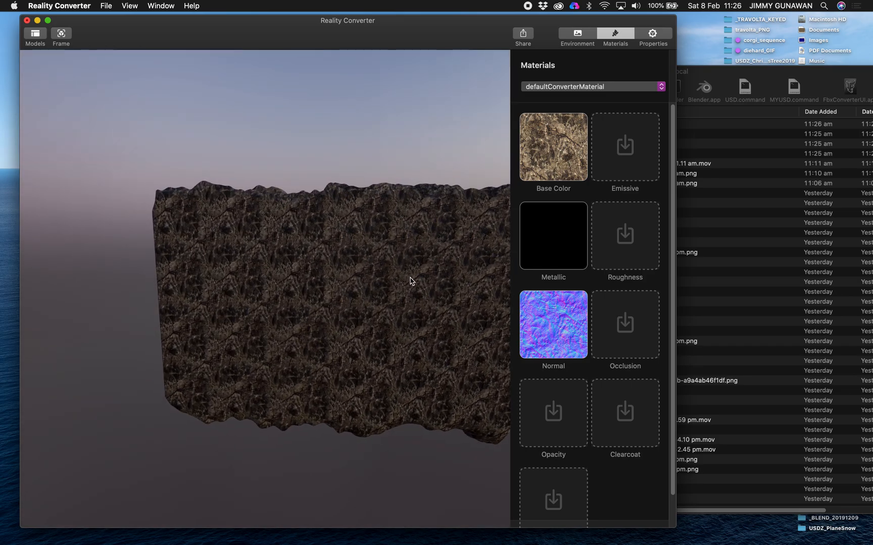
pyautogui.moveTo(411, 281); pyautogui.dragTo(391, 384)
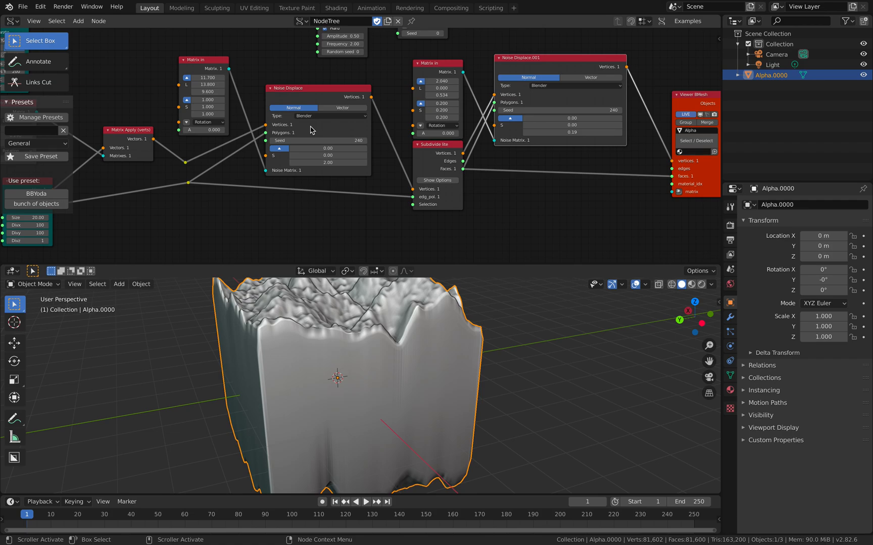
pyautogui.moveTo(453, 237)
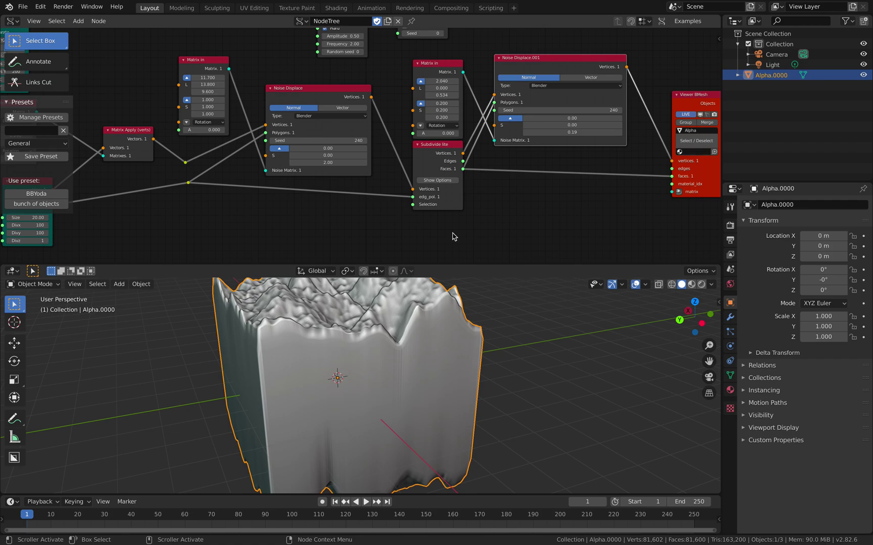
pyautogui.moveTo(337, 367); pyautogui.dragTo(351, 355)
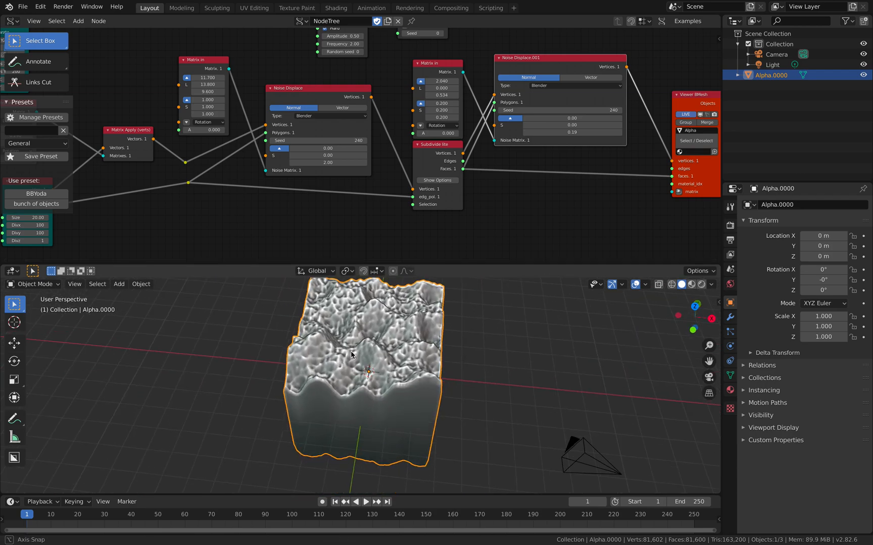
pyautogui.moveTo(351, 354); pyautogui.dragTo(361, 347)
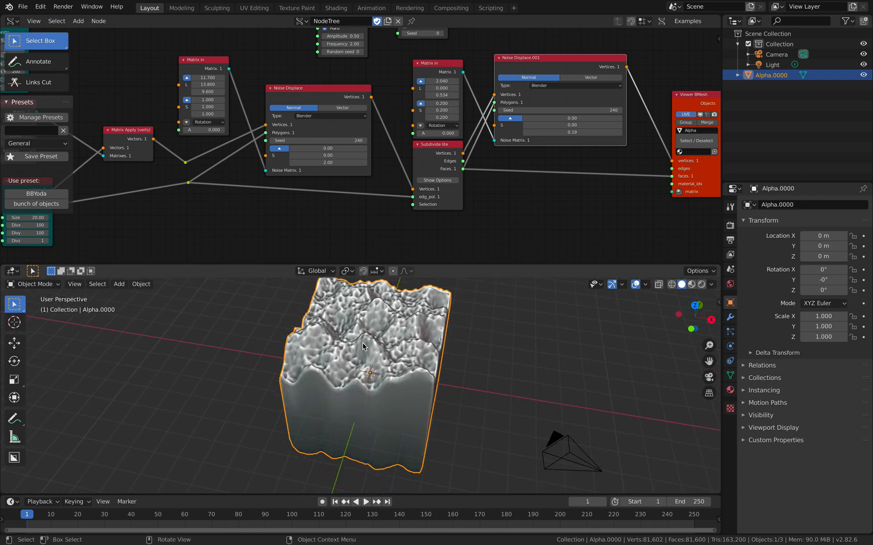